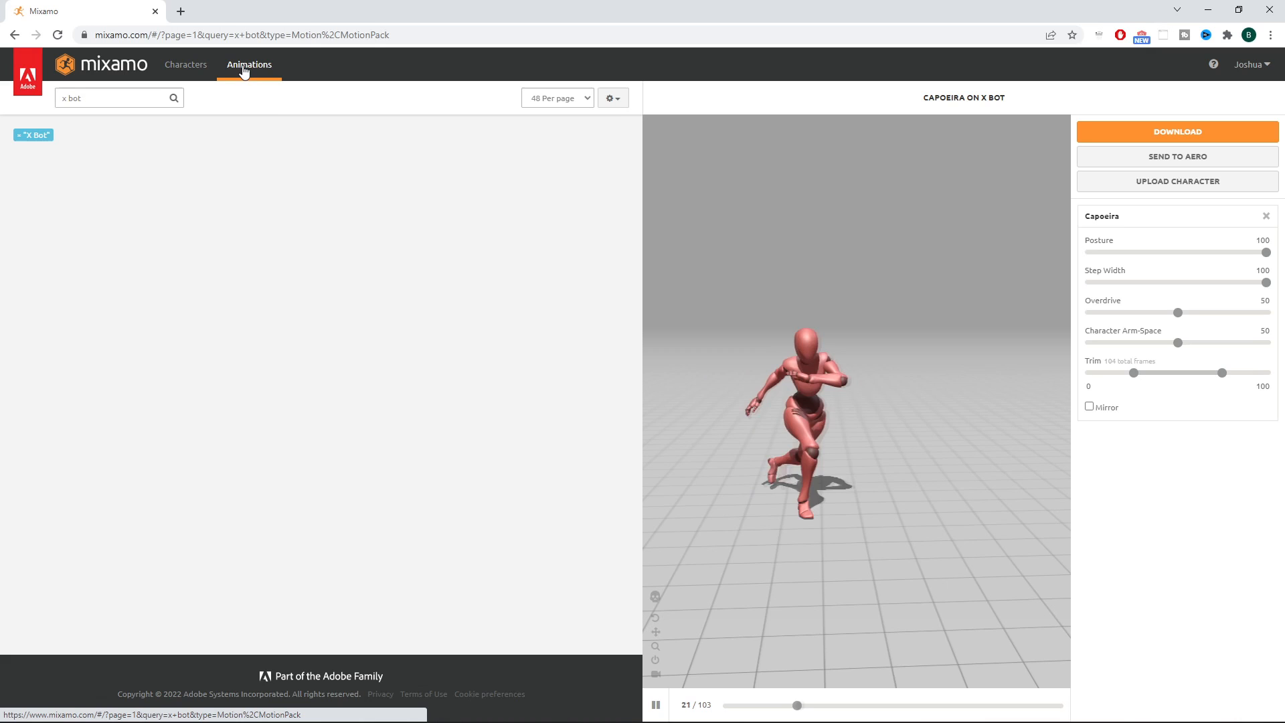
Download the Mixamo Converter archive from the Terribilis Studio website.
click(33, 135)
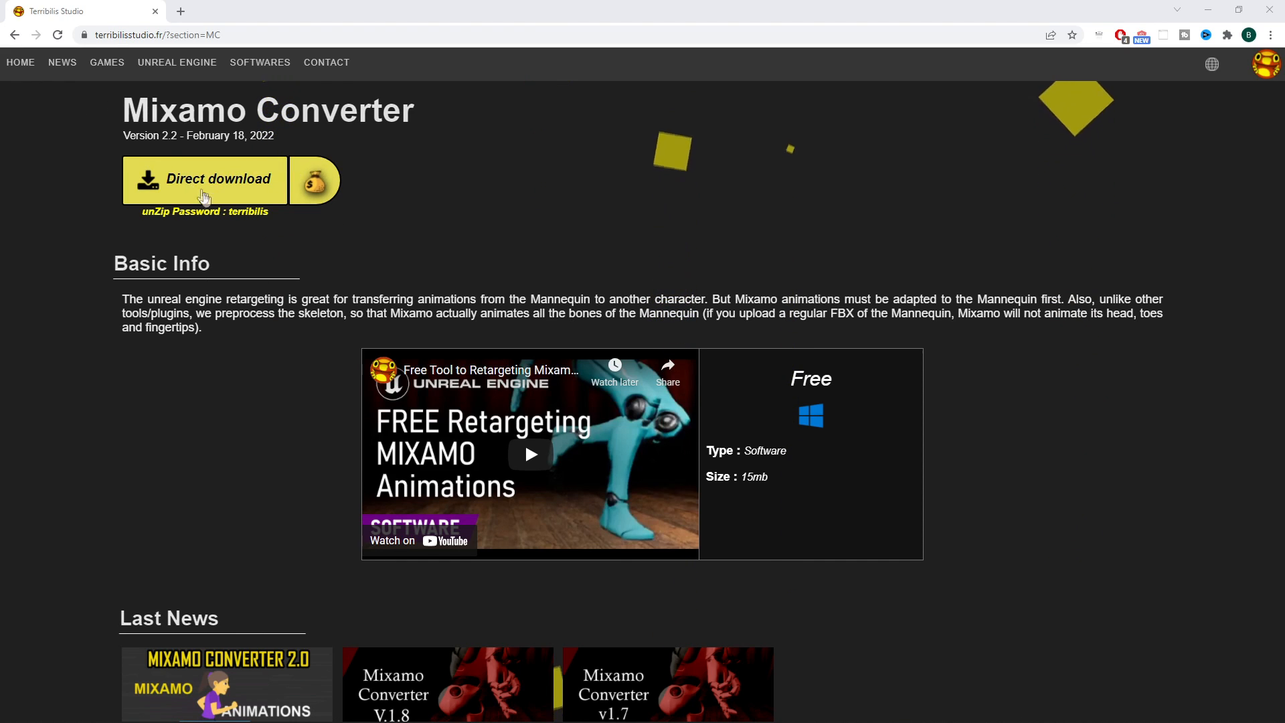
click(218, 179)
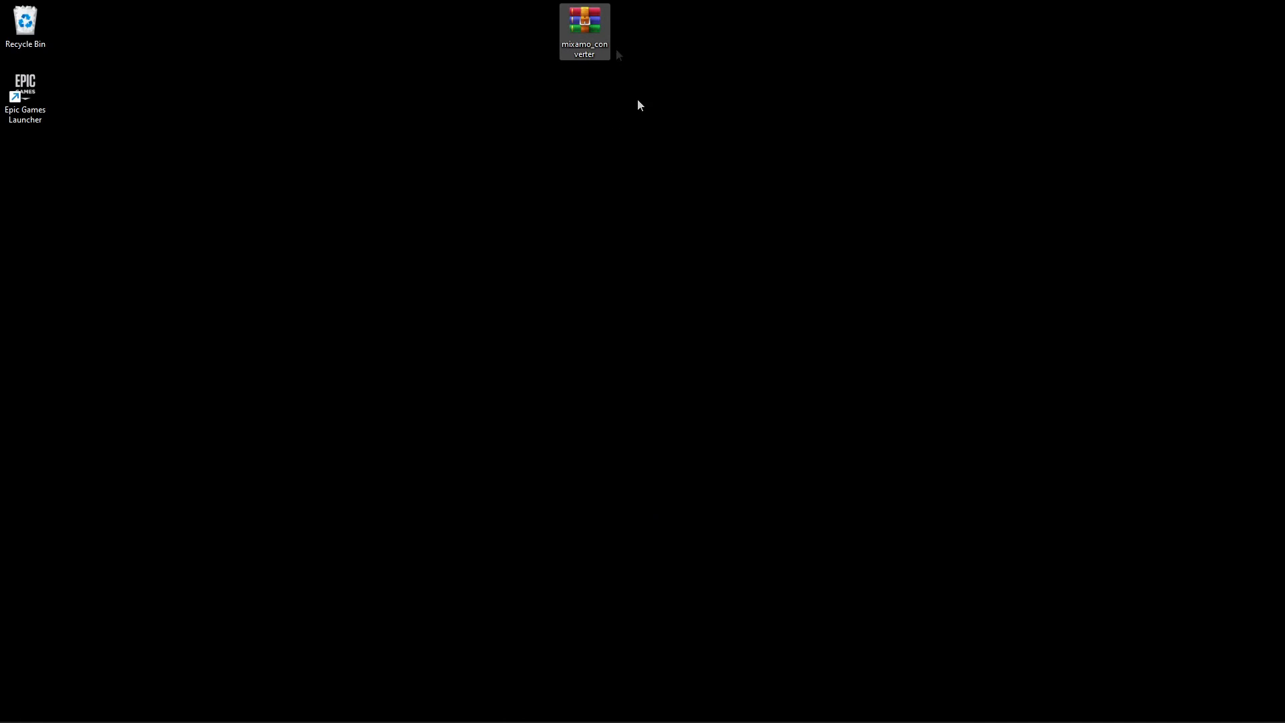
Extract the mixamo_converter zip into a Desktop folder and return to Chrome.
right_click(585, 30)
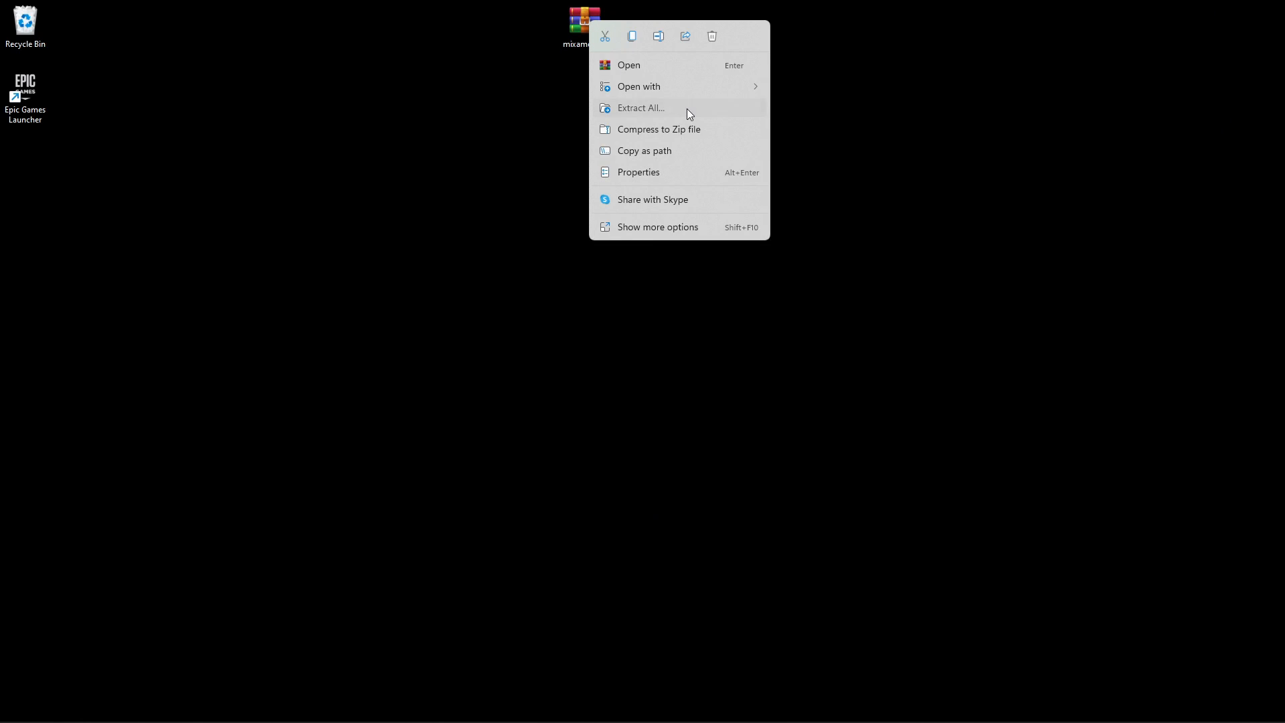
click(641, 107)
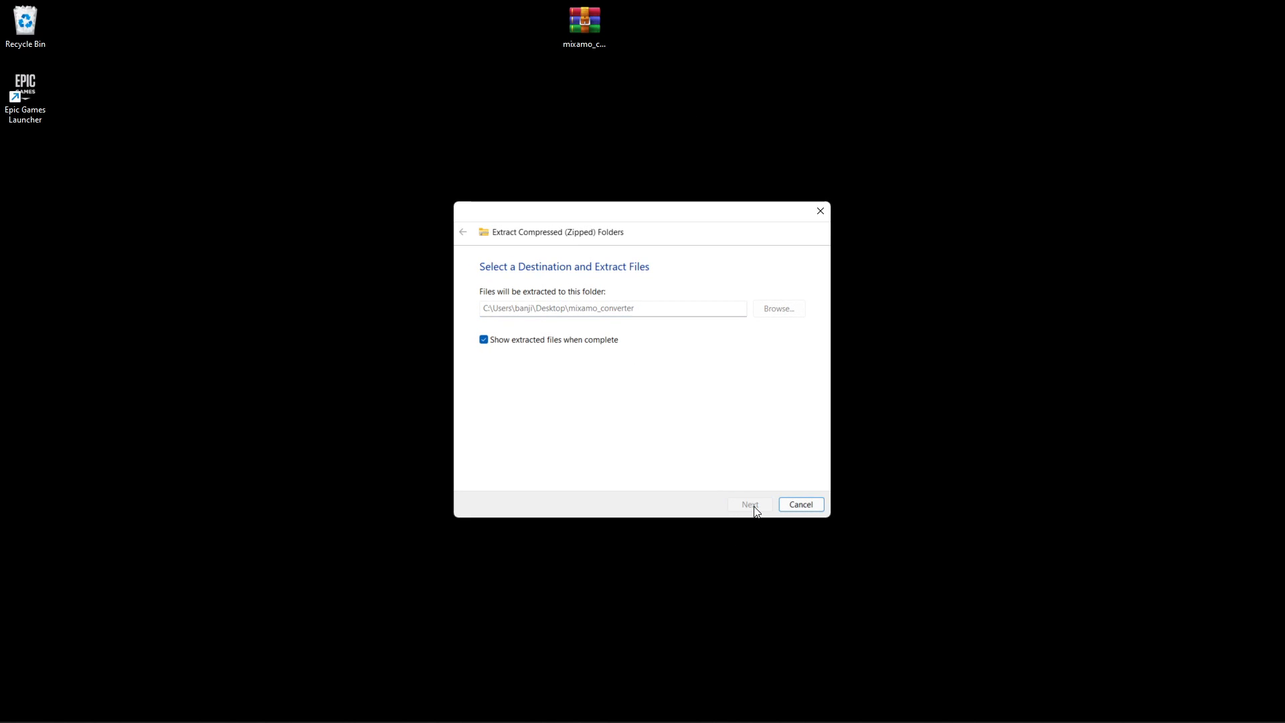
click(748, 504)
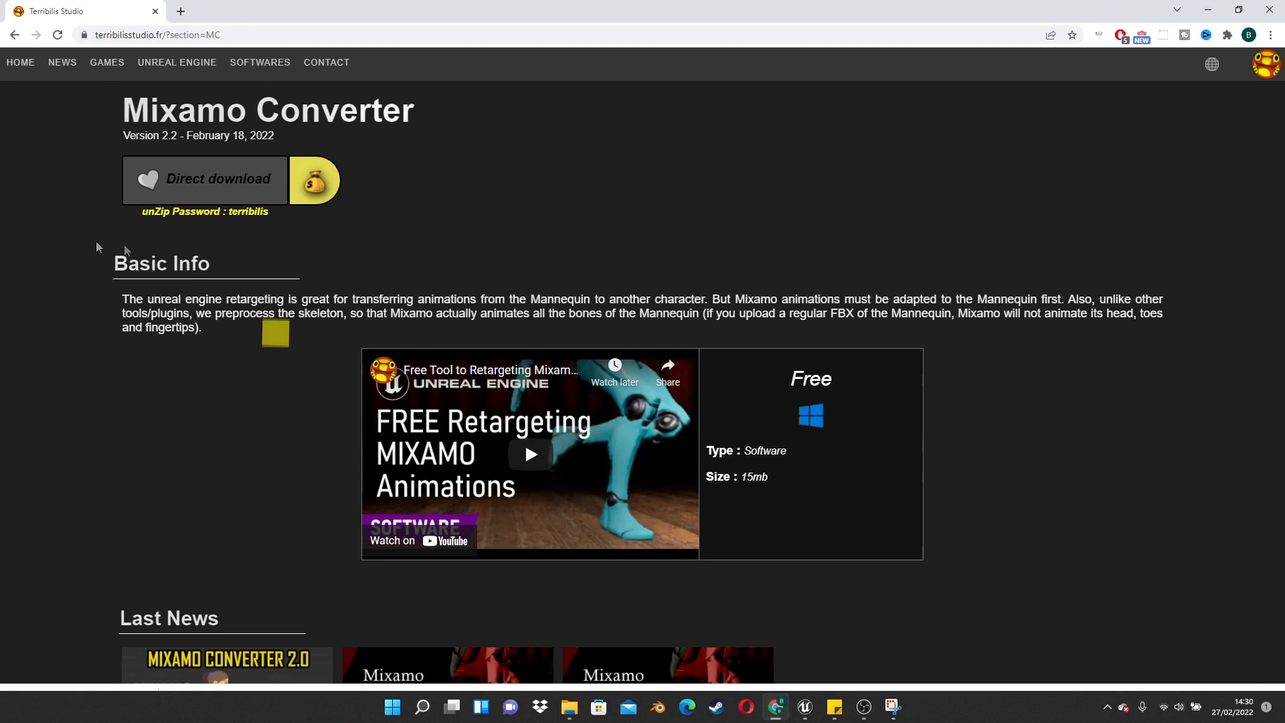
click(205, 179)
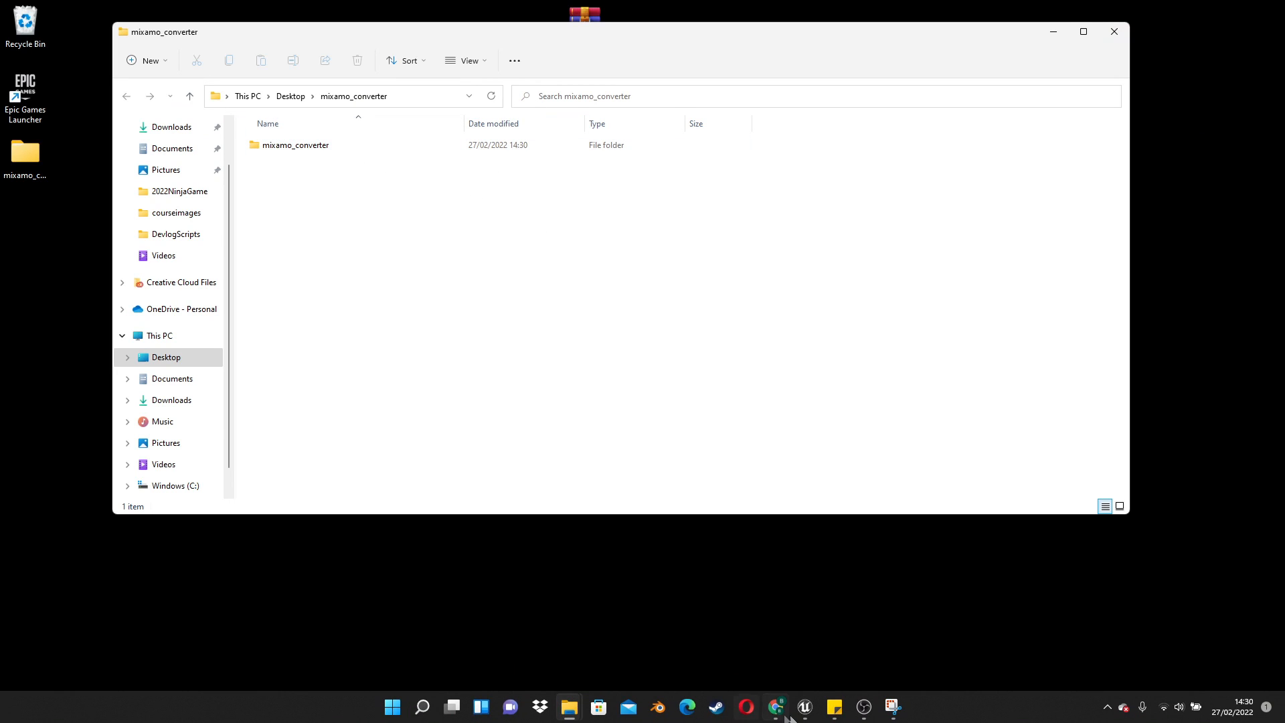
click(774, 707)
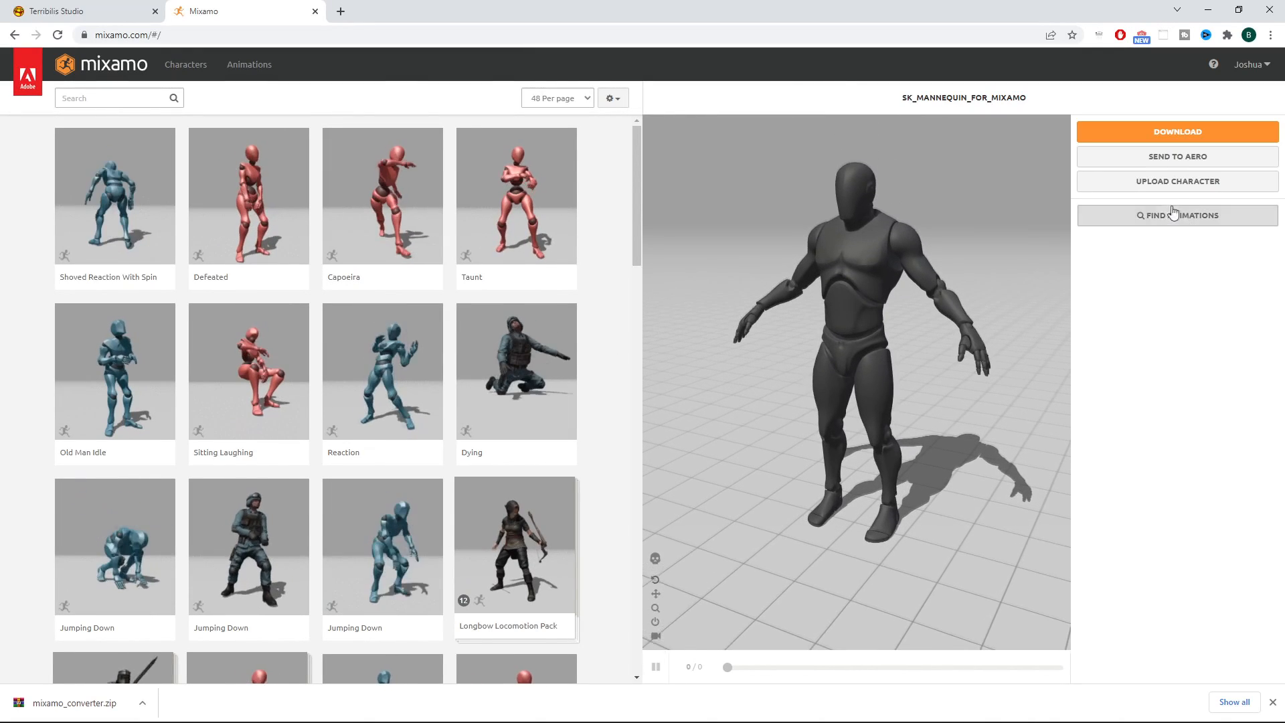
Upload SK_Mannequin_For_Mixamo from the extracted mixamo_converter Mannequins folder and confirm it.
click(1177, 181)
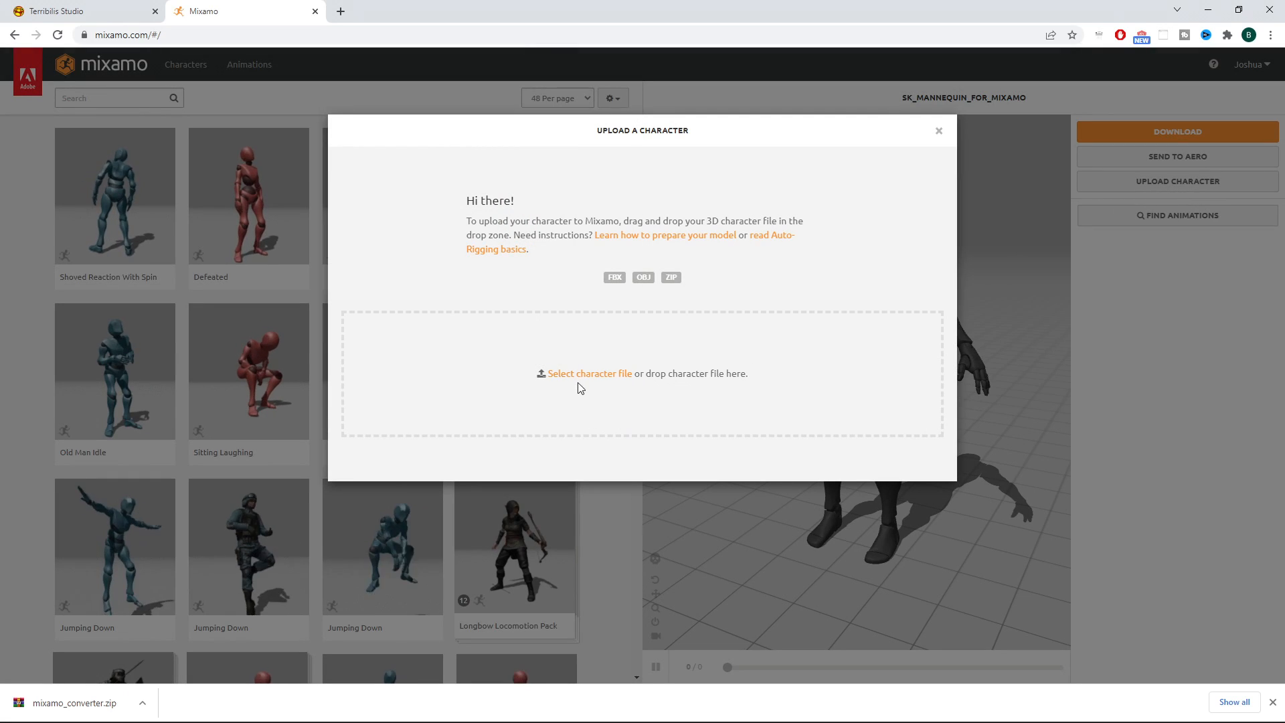
click(589, 373)
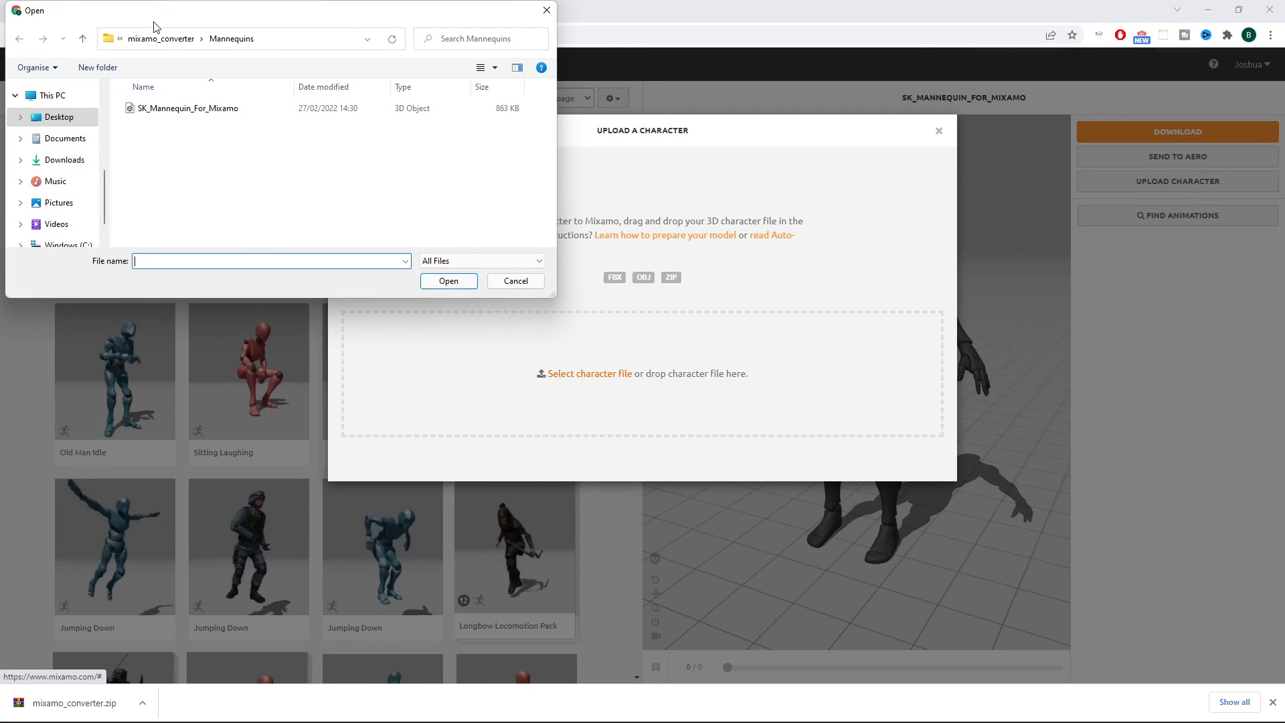
click(161, 39)
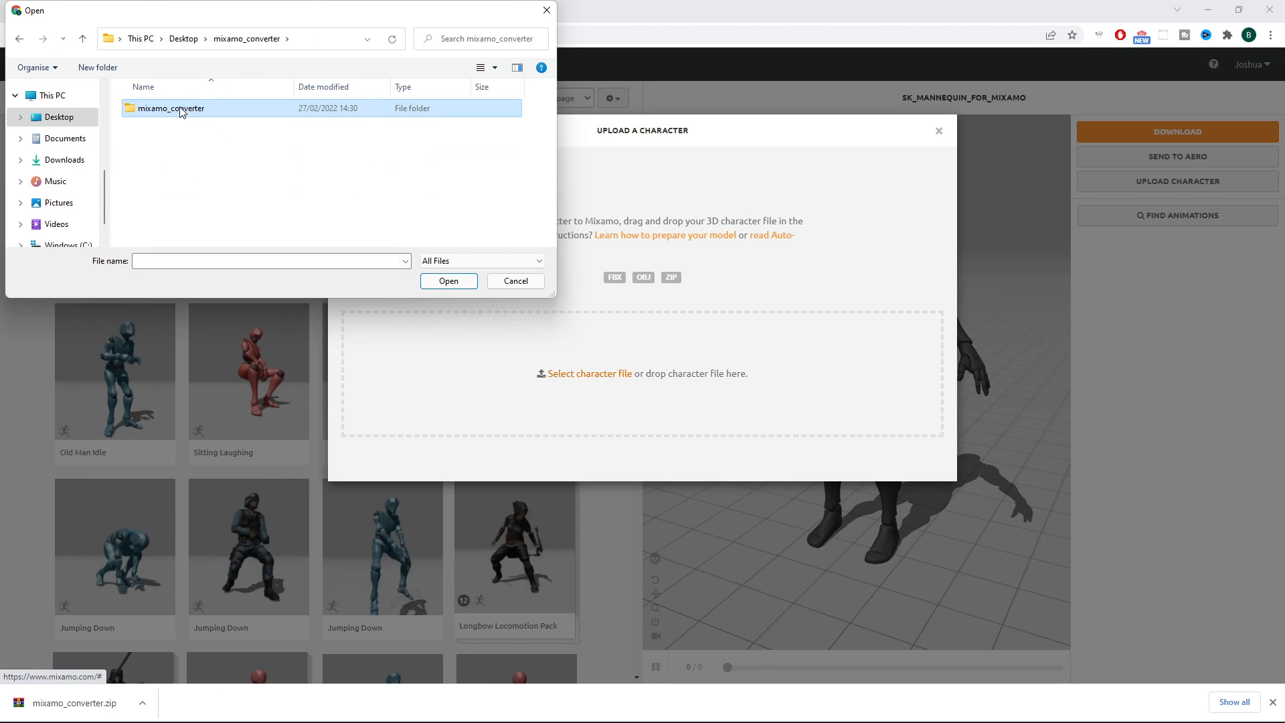
double_click(169, 108)
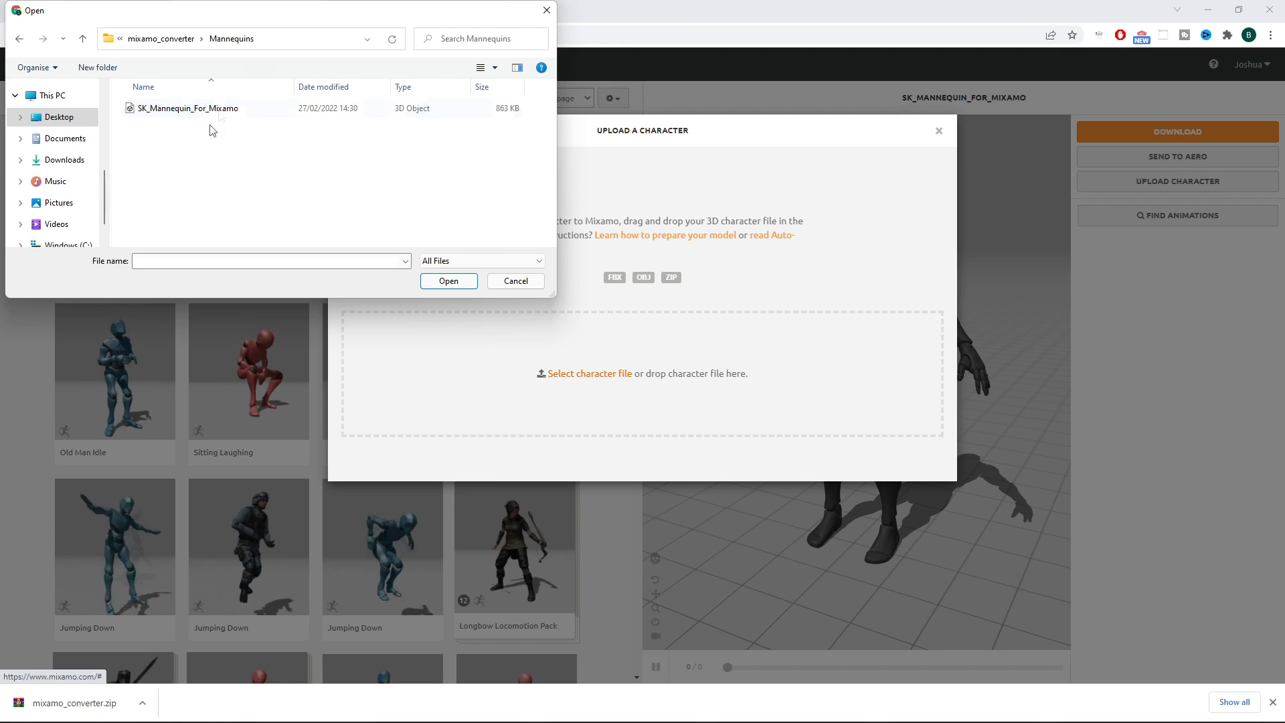
click(186, 108)
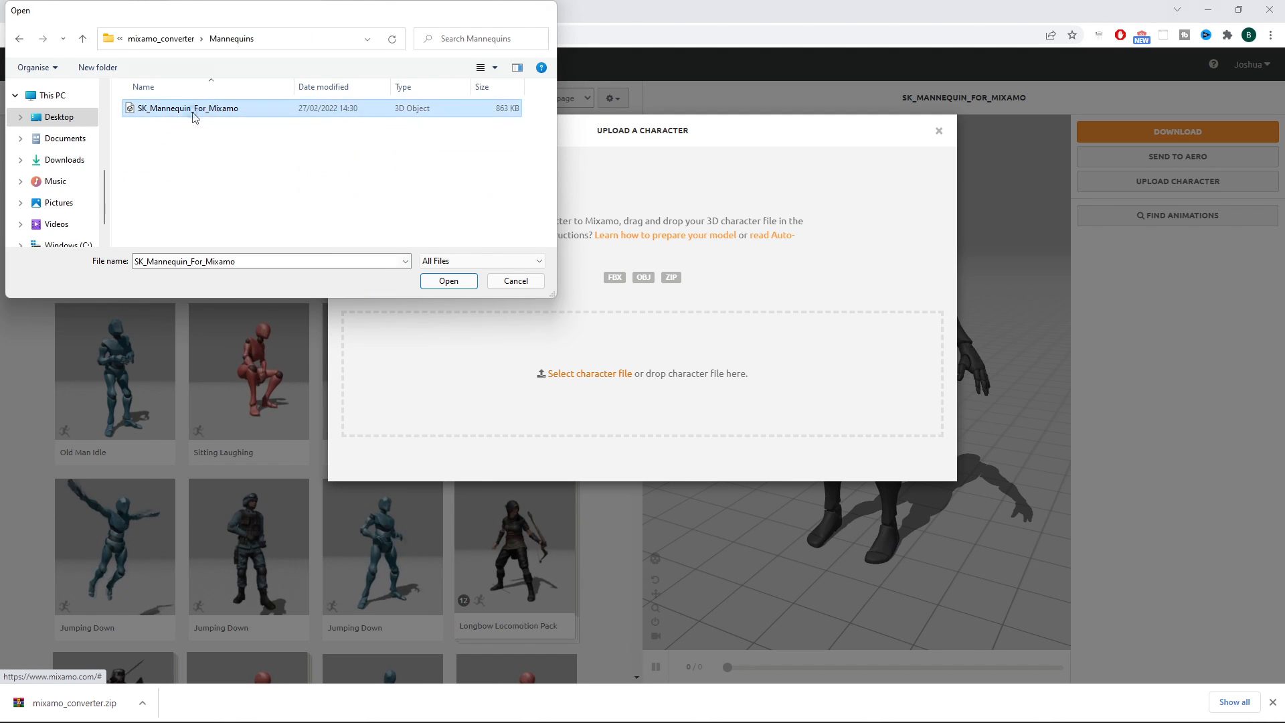
click(449, 281)
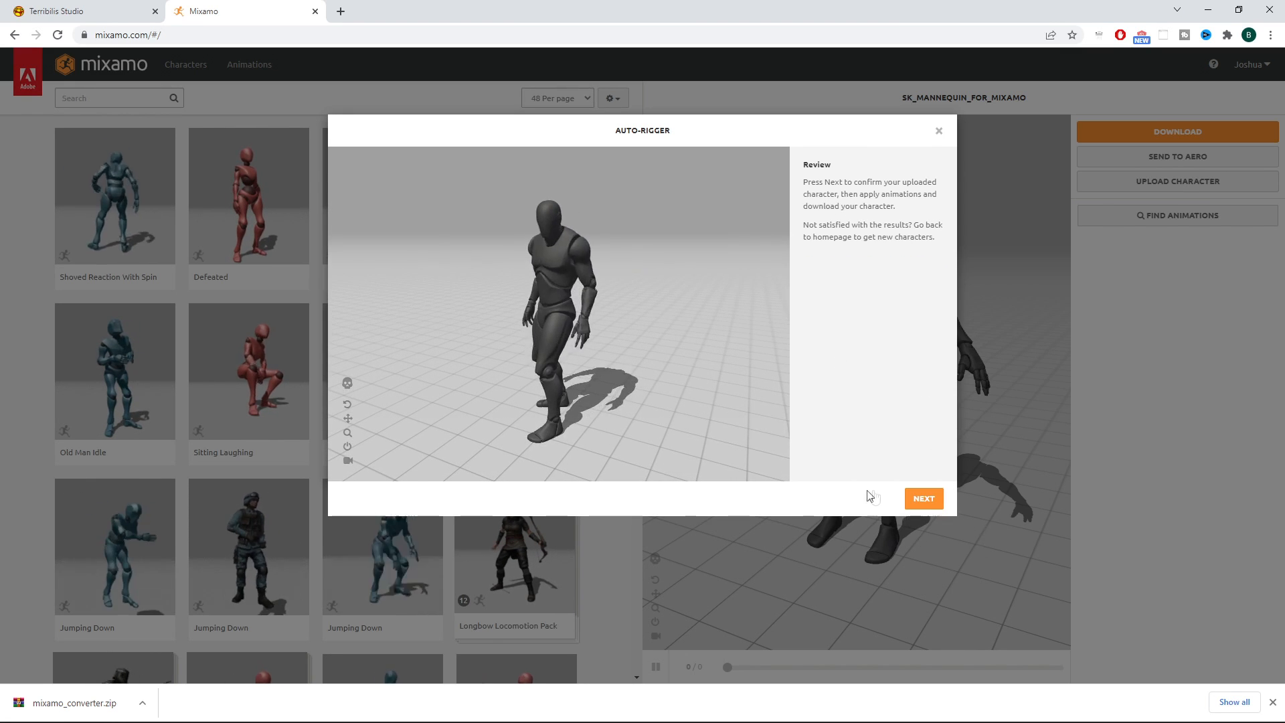
click(922, 498)
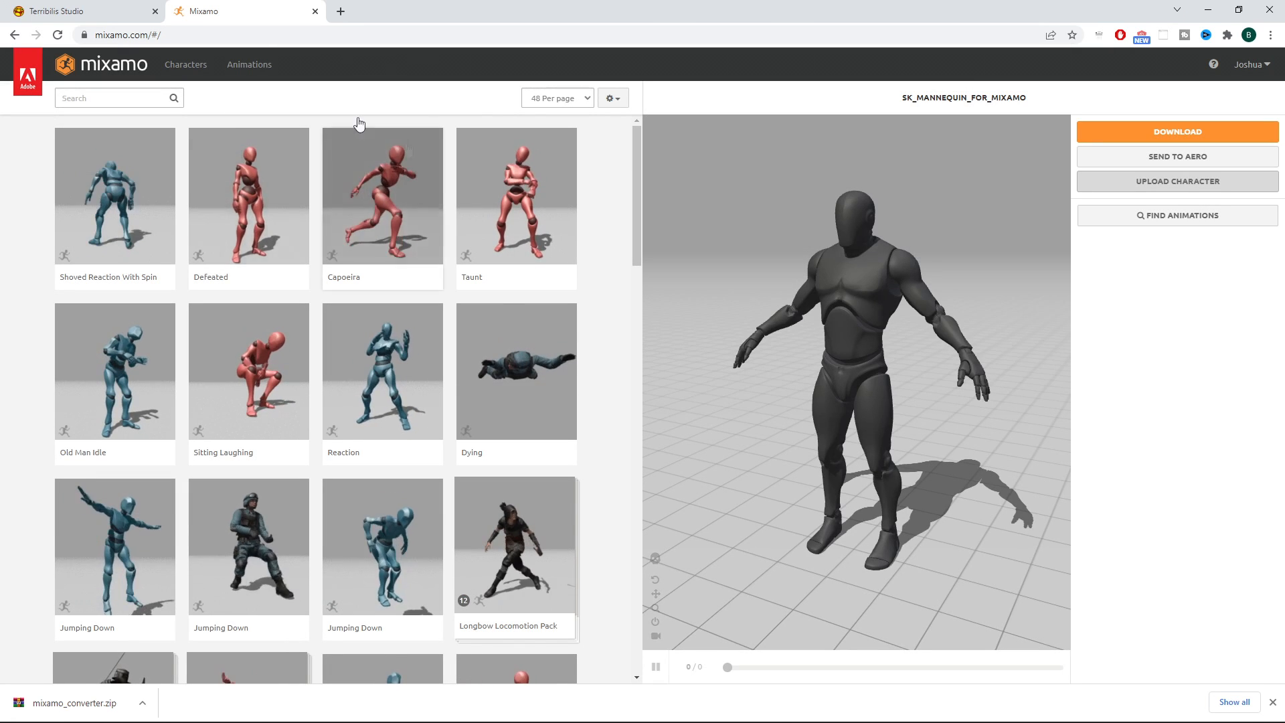
Apply Capoeira from the Animations library to the uploaded mannequin and open Download settings.
click(248, 65)
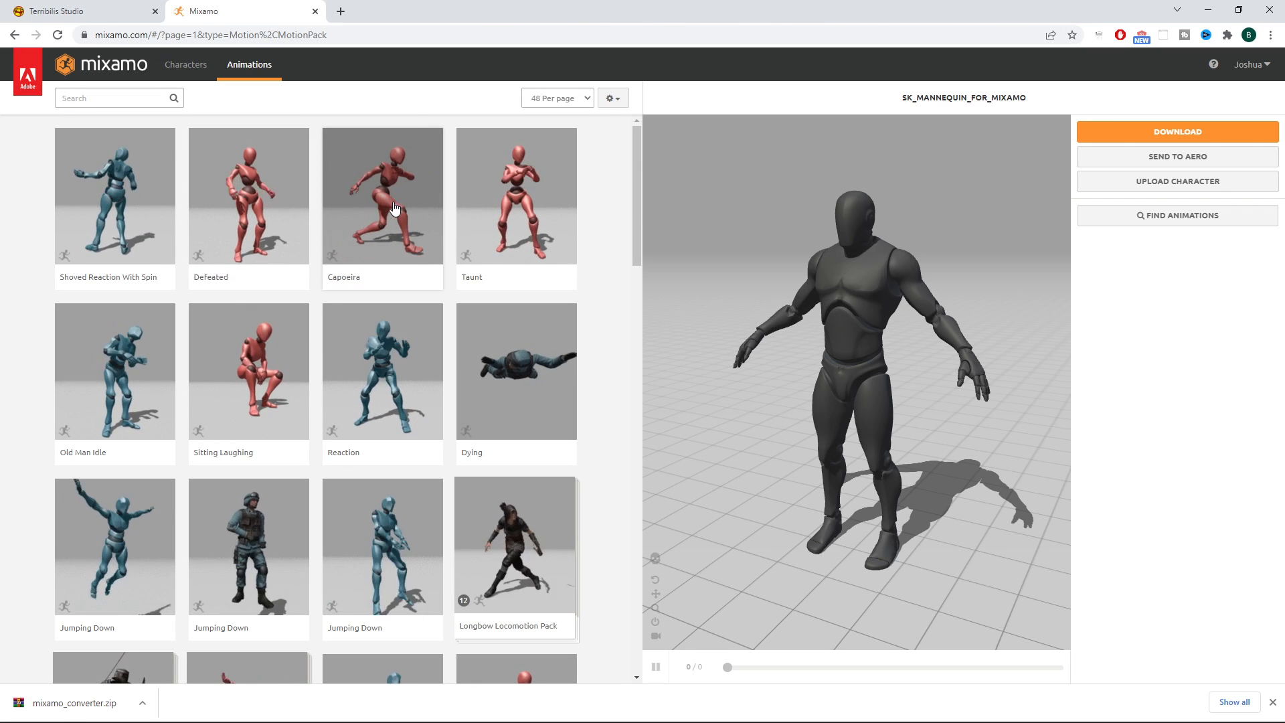
click(382, 194)
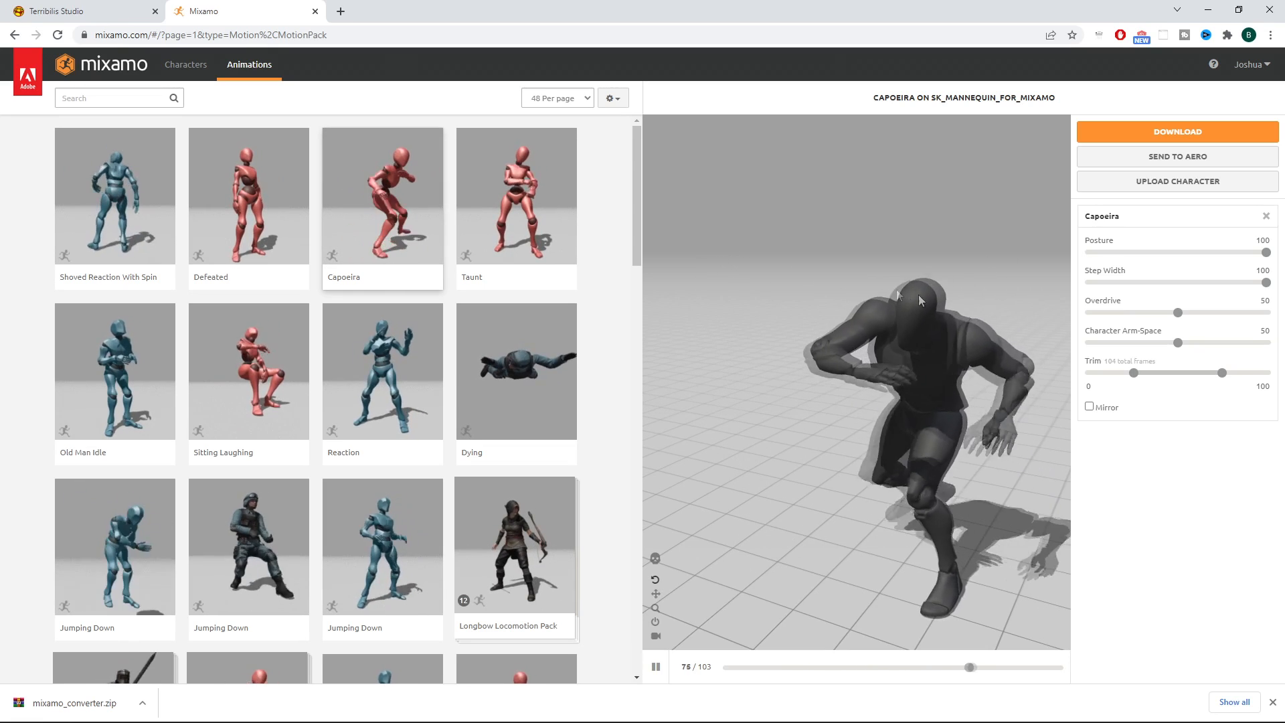
click(1176, 131)
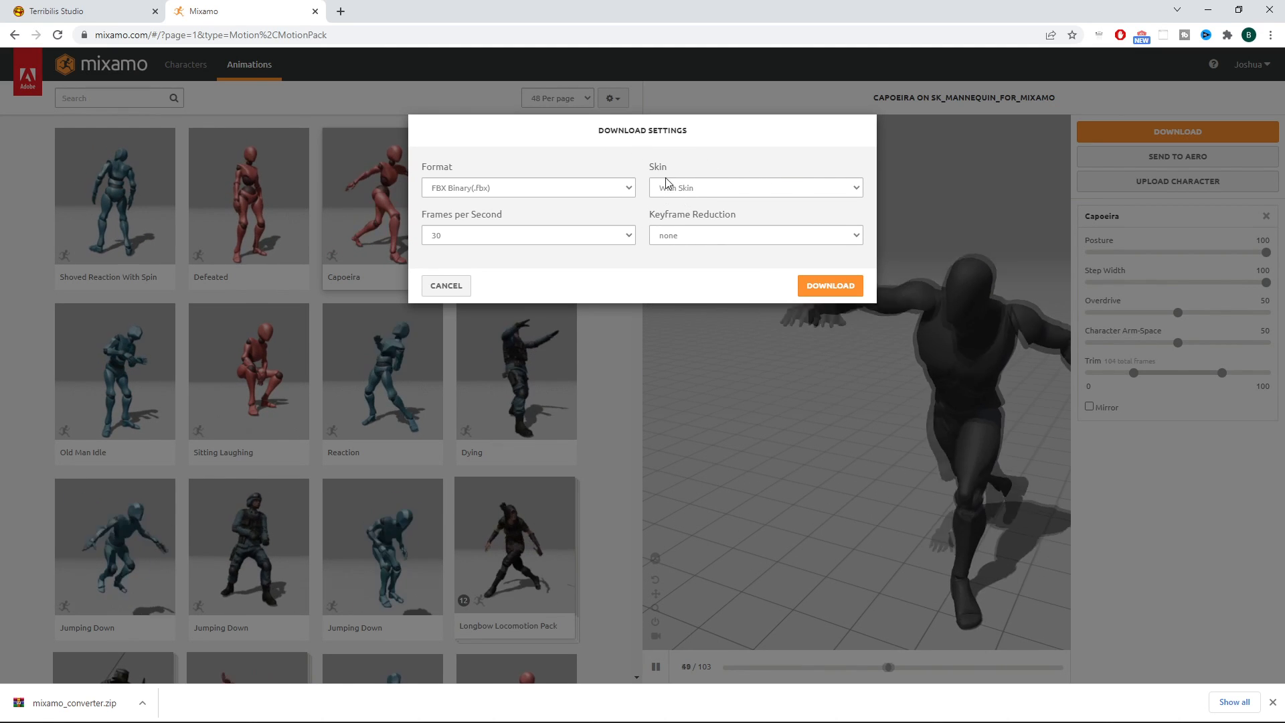
Export Capoeira without skin and with uniform keyframe reduction, and download it.
click(752, 187)
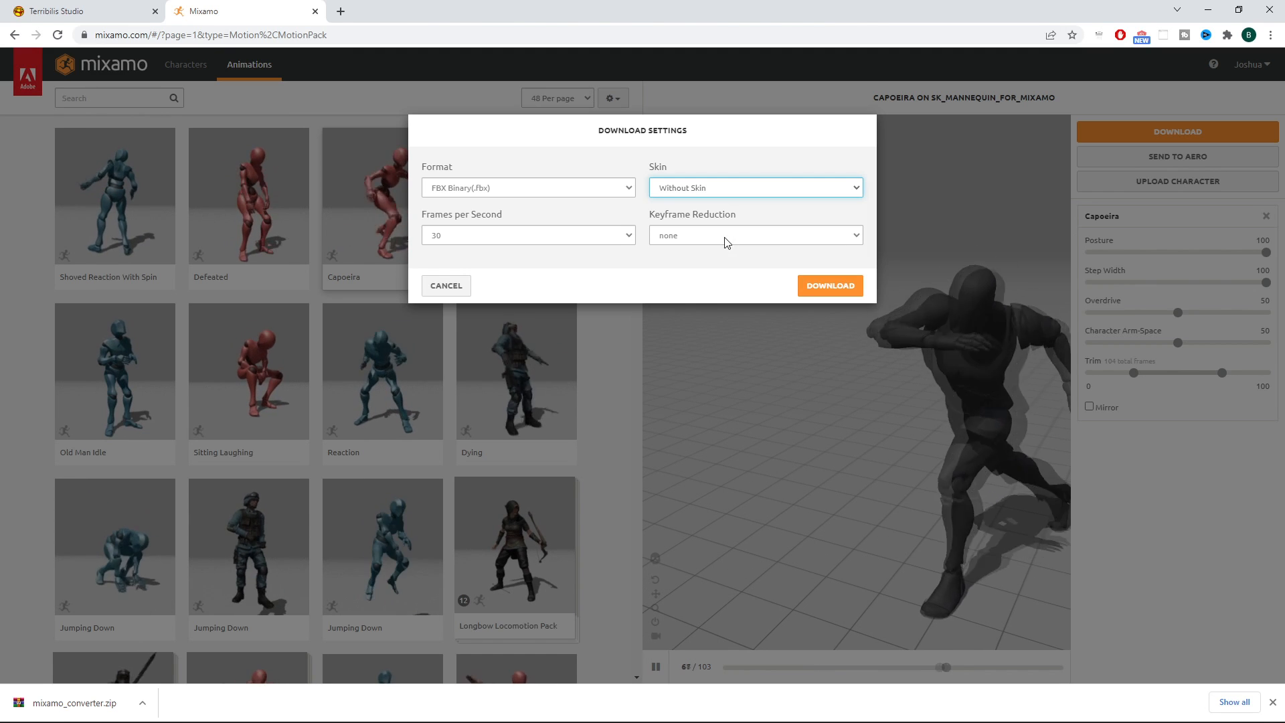
click(755, 235)
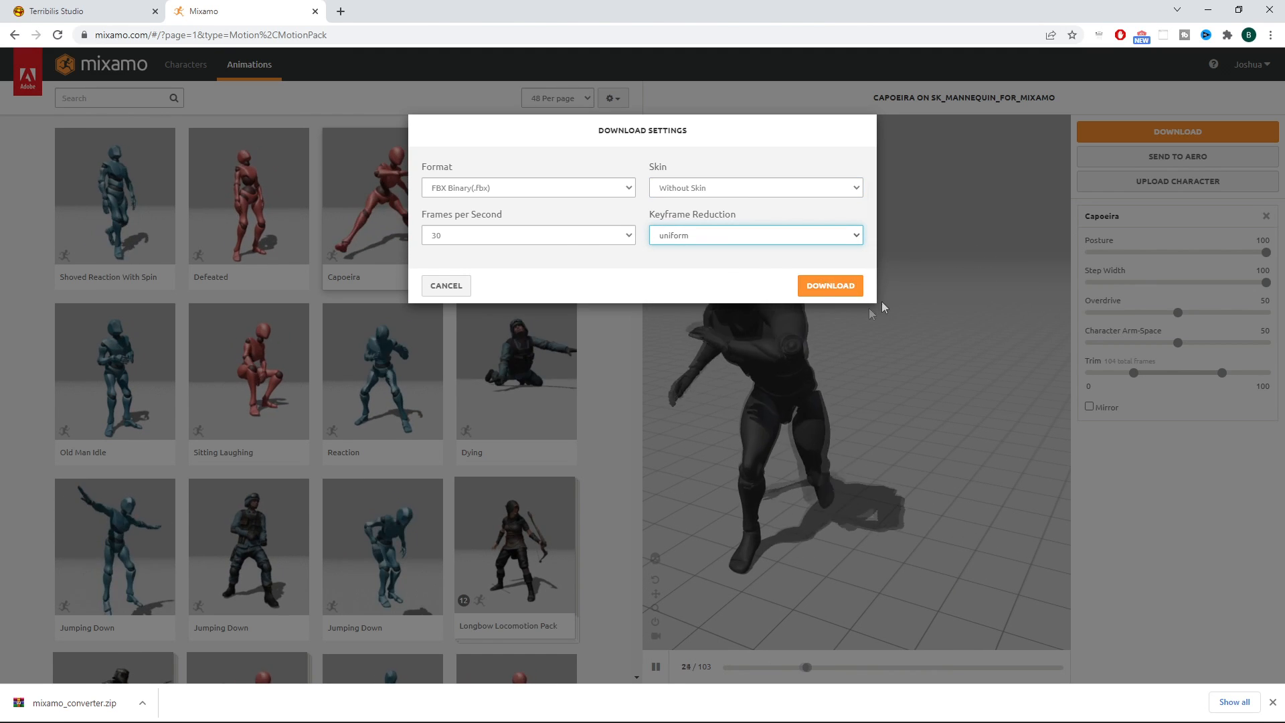
click(829, 285)
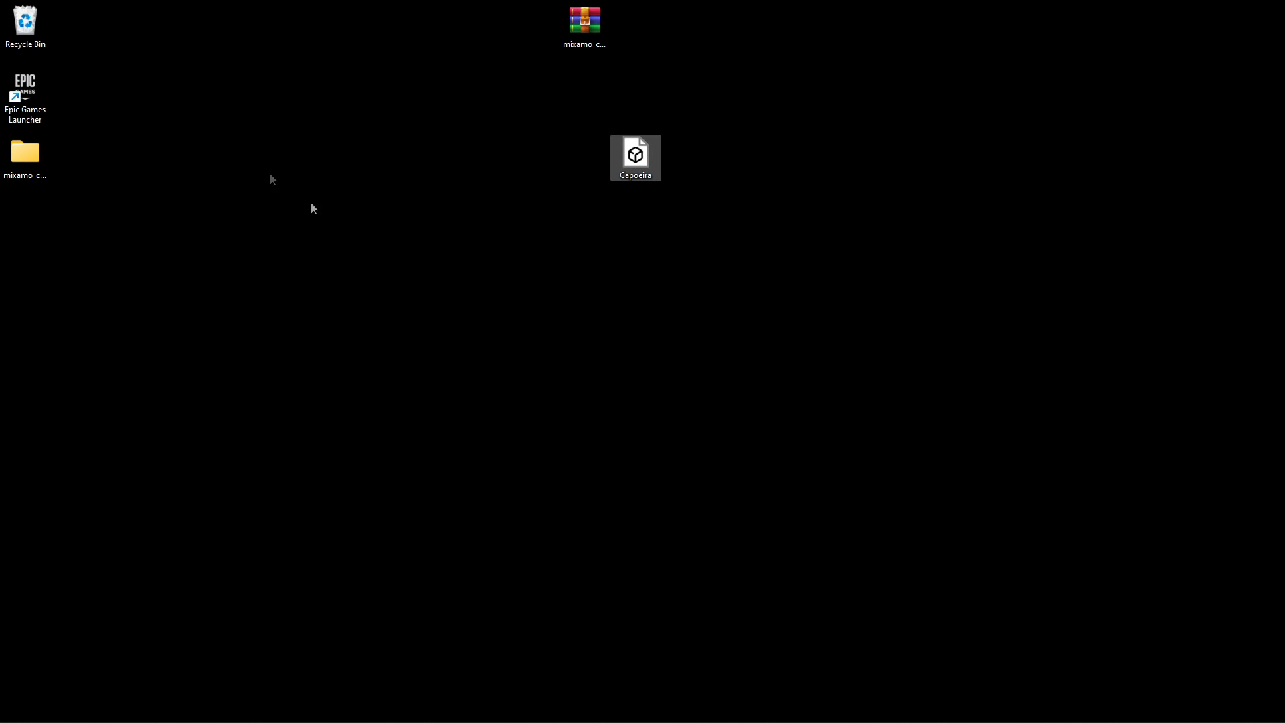
Open the converter's IncomingFbx folder to confirm the Capoeira FBX is there.
double_click(25, 151)
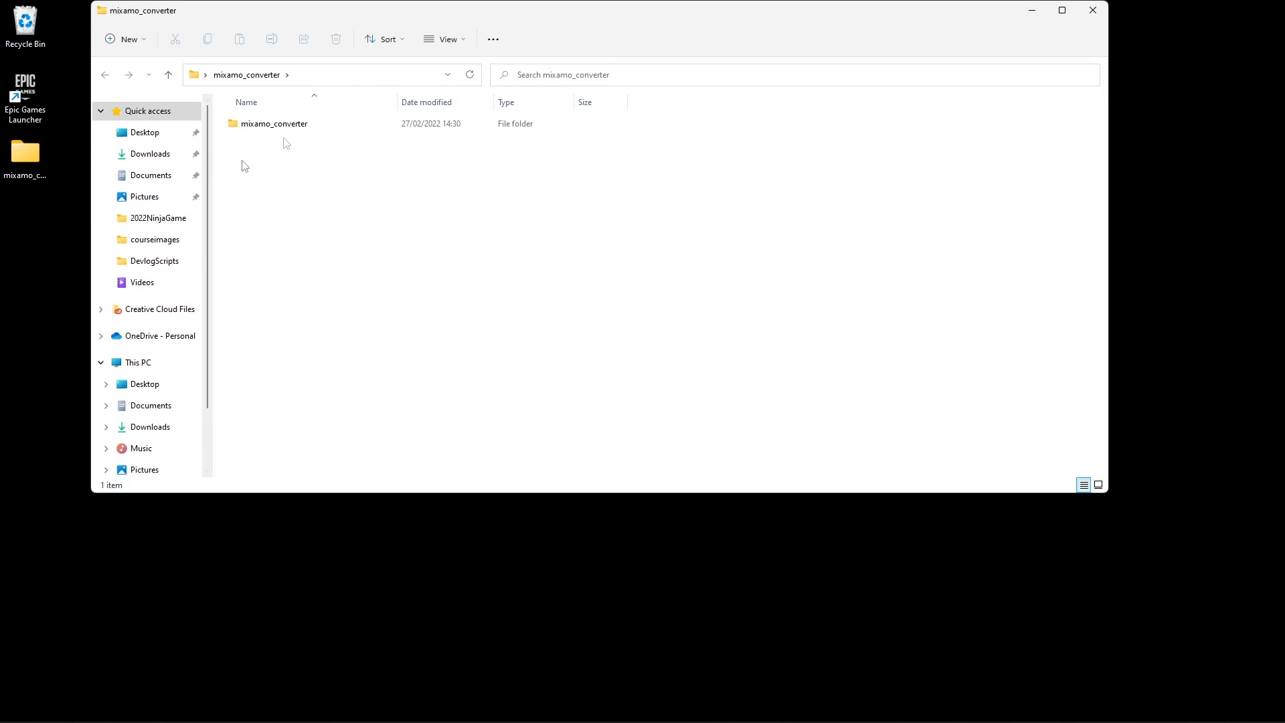
double_click(274, 123)
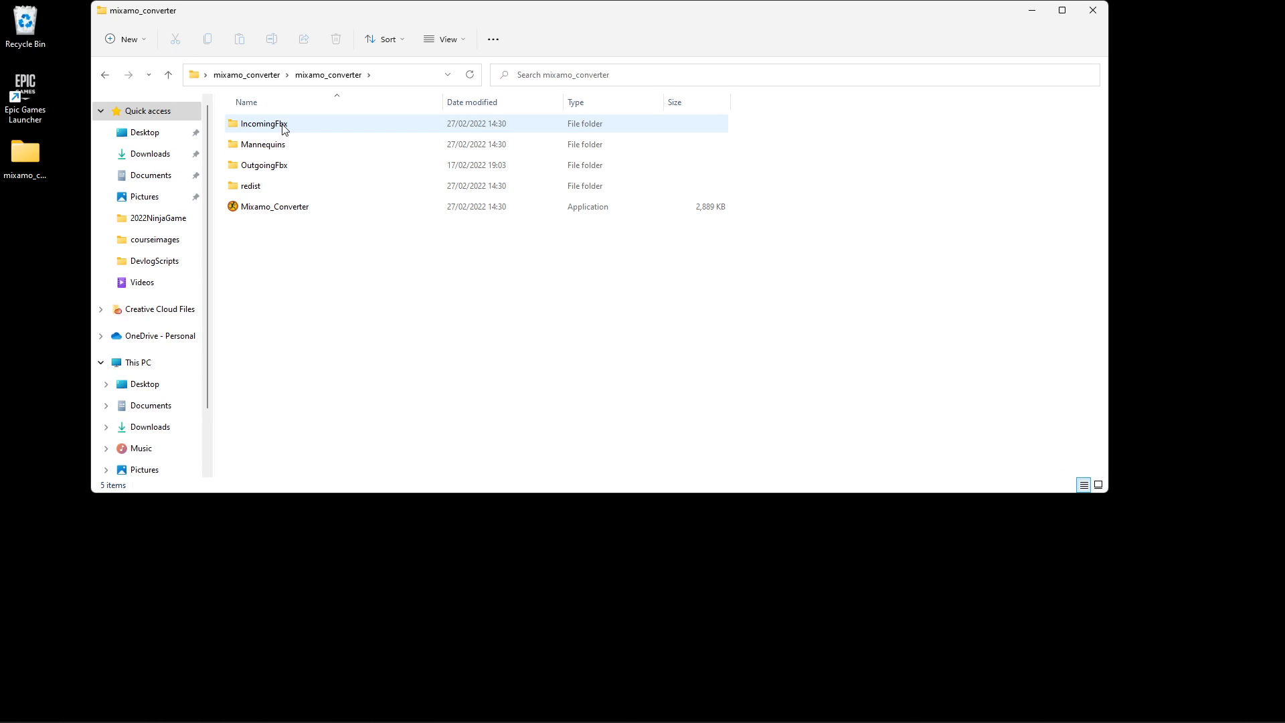
double_click(263, 123)
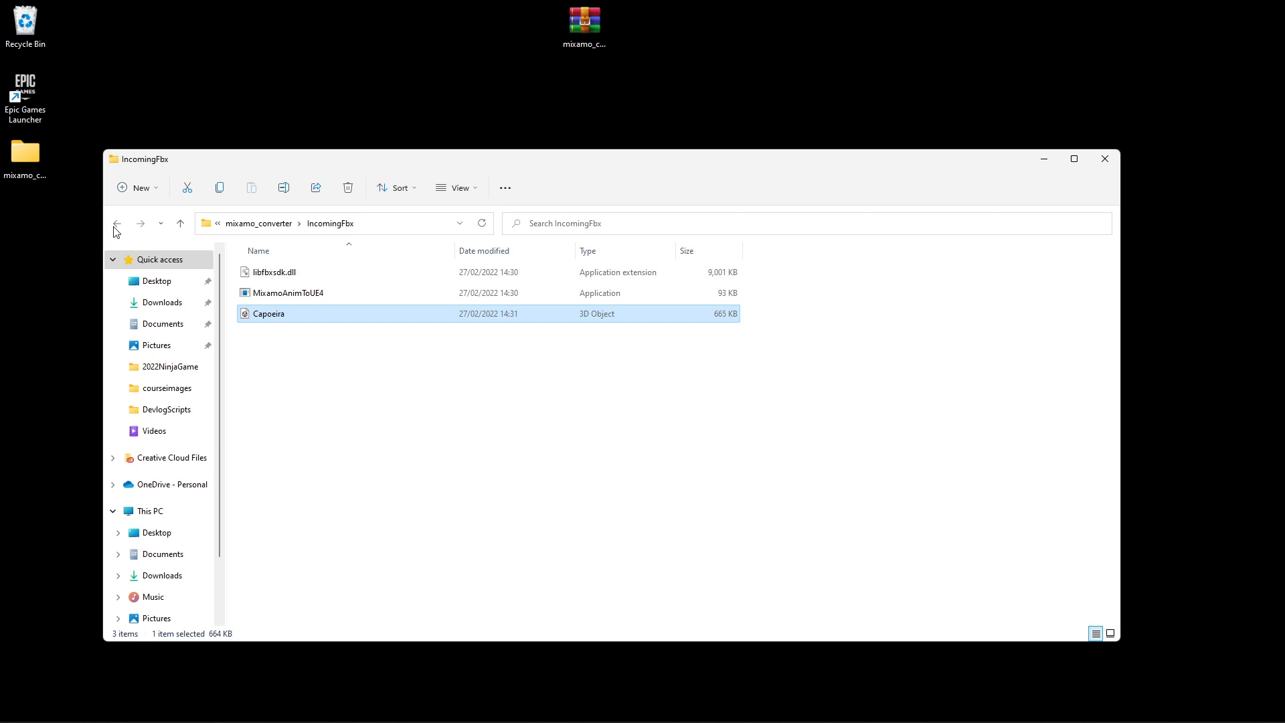
Go back to mixamo_converter and launch the Mixamo_Converter application.
click(116, 223)
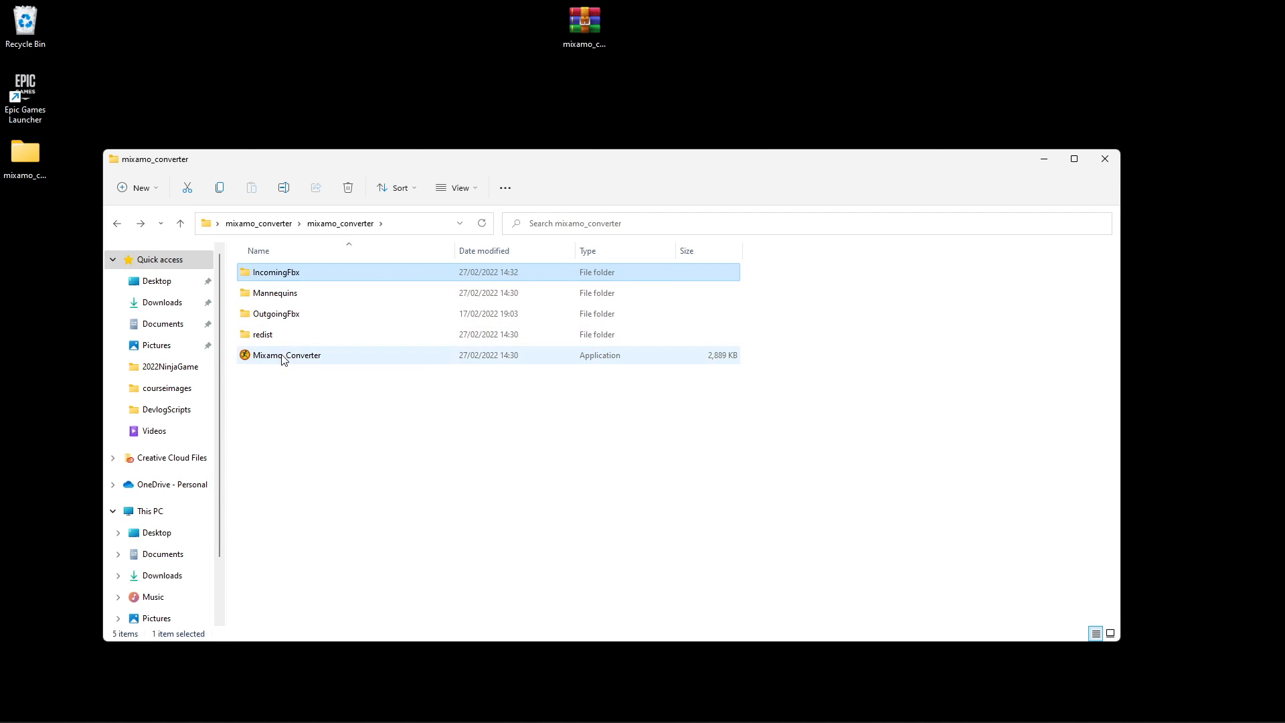
click(287, 355)
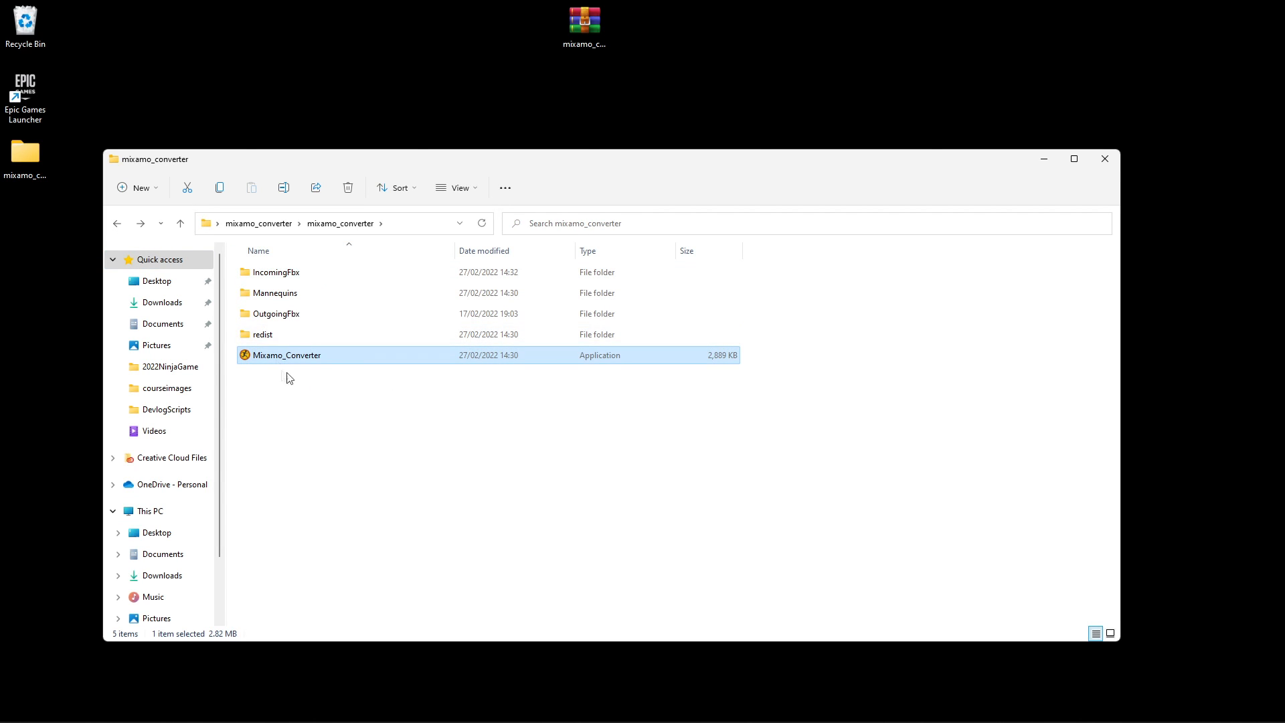
double_click(287, 355)
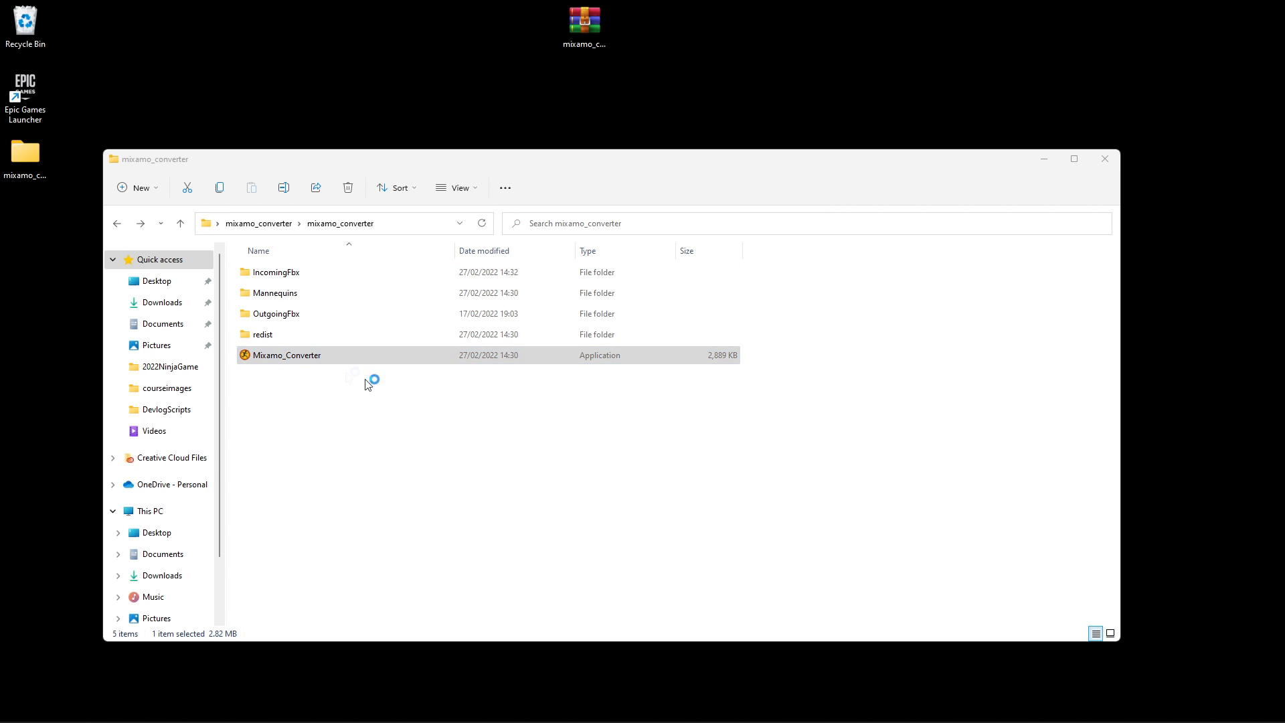
double_click(286, 355)
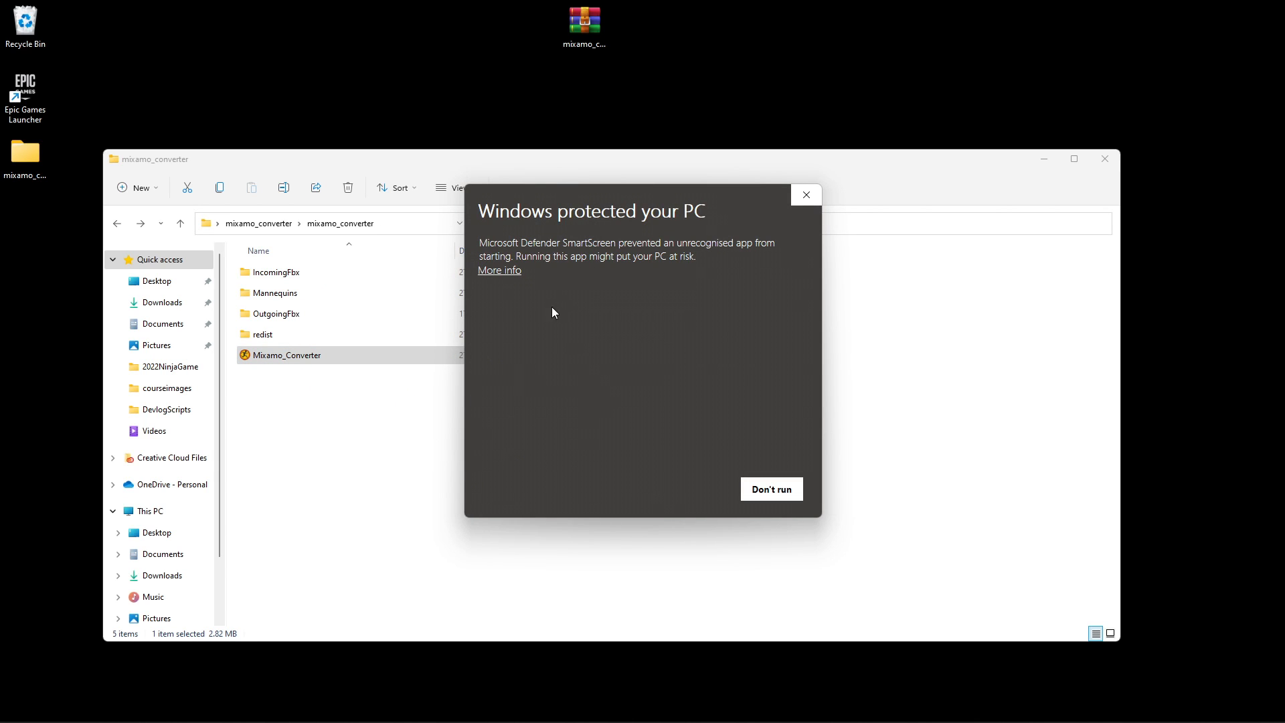
Allow Mixamo_Converter past the SmartScreen warning via More info and Run anyway.
click(498, 270)
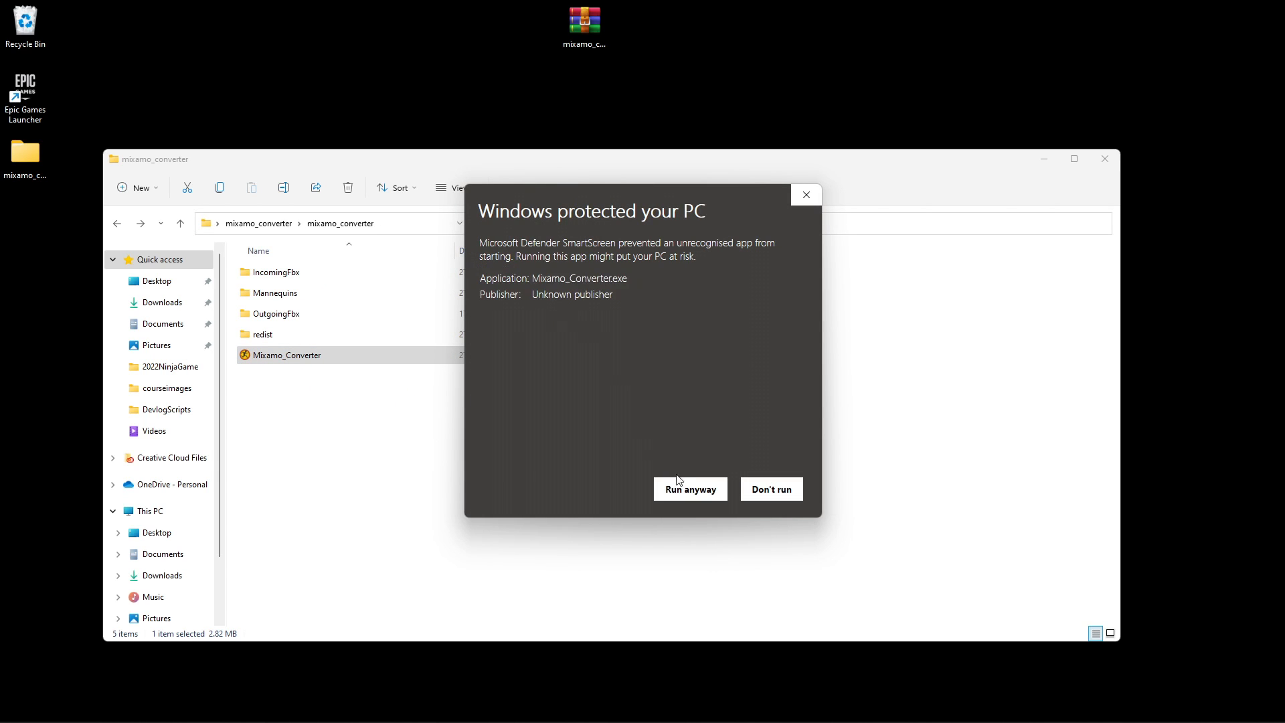
click(689, 489)
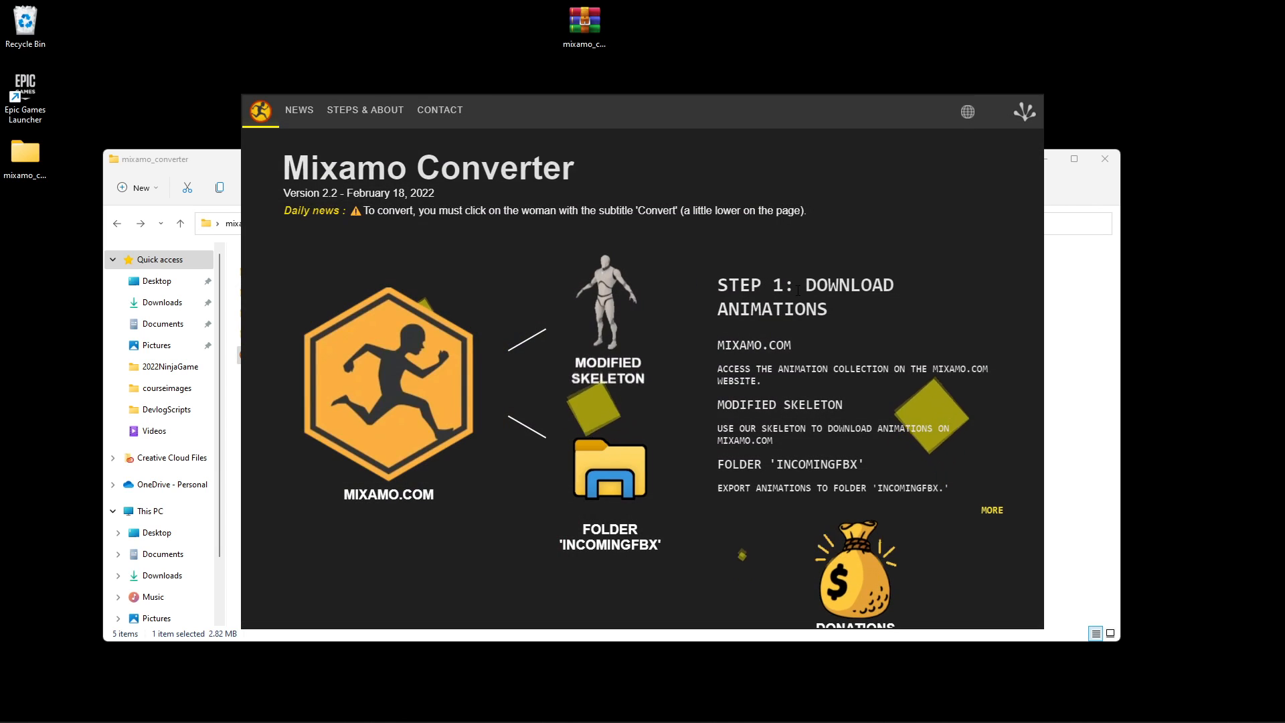
Scroll down the Mixamo Converter page to reach the Convert figure.
scroll(down, 3)
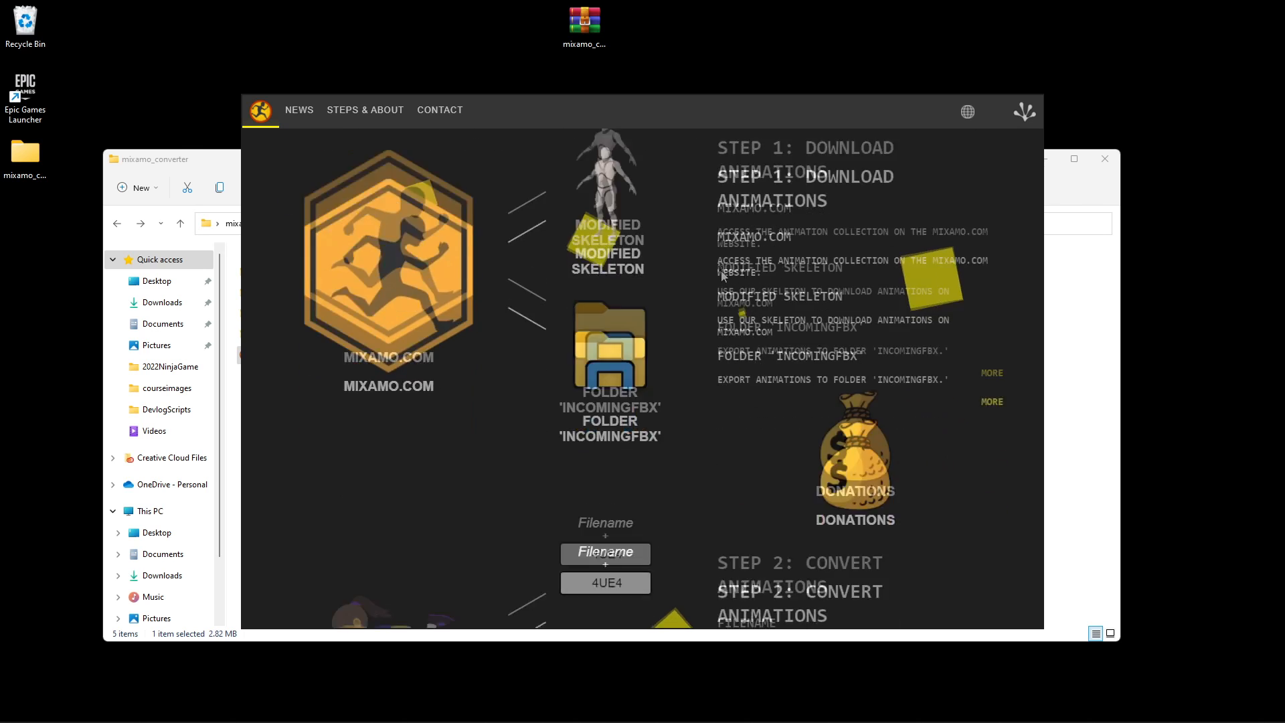
scroll(down, 3)
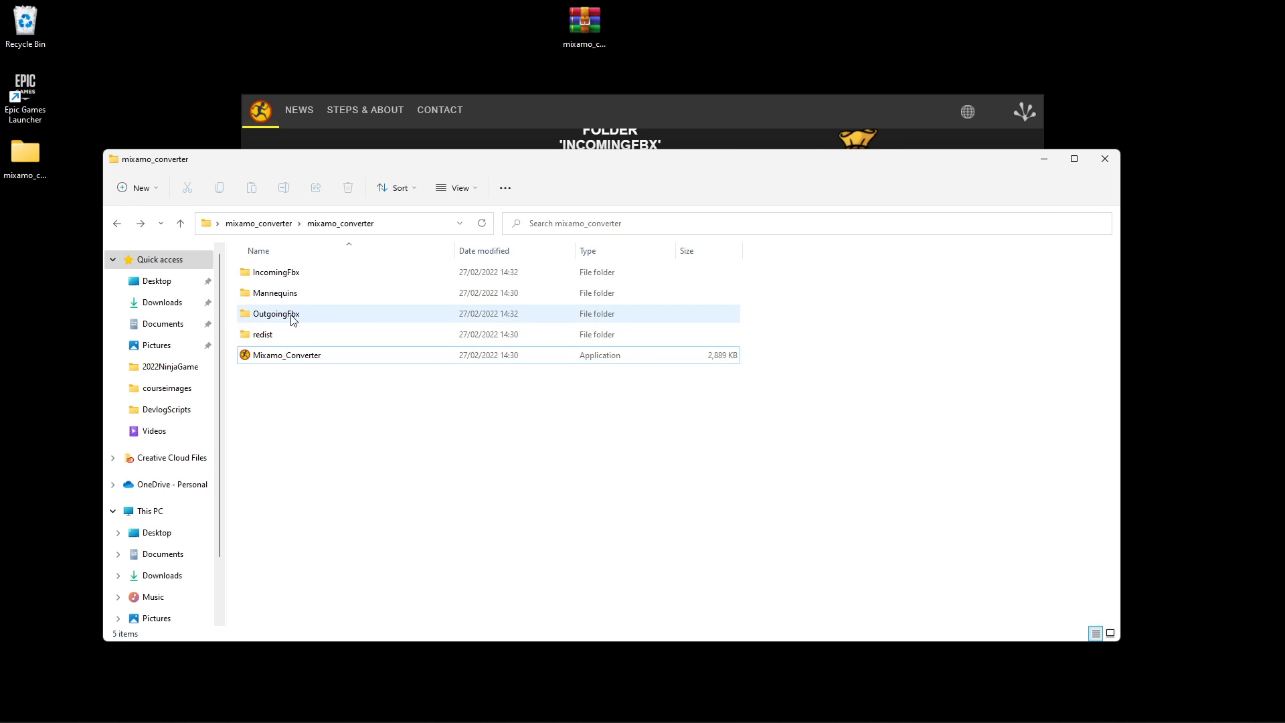
Open OutgoingFbx to view Capoeira4UE4, then switch to Unreal Engine.
double_click(277, 313)
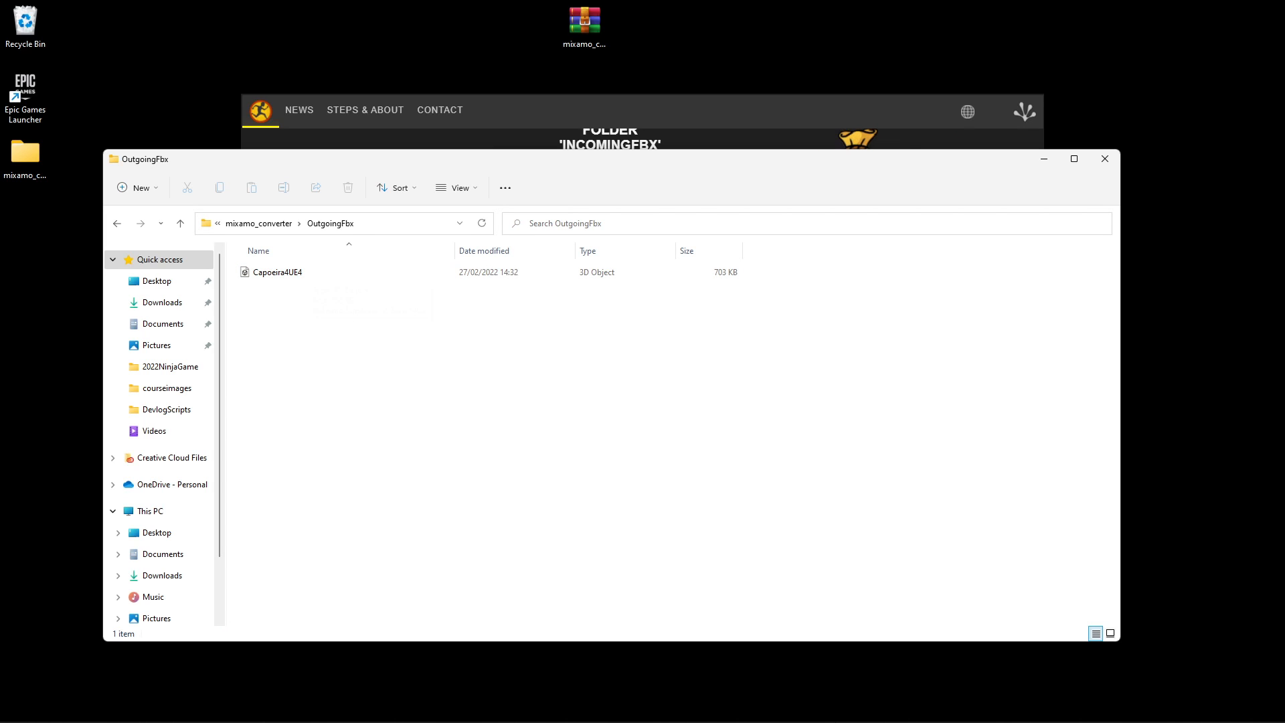
click(789, 707)
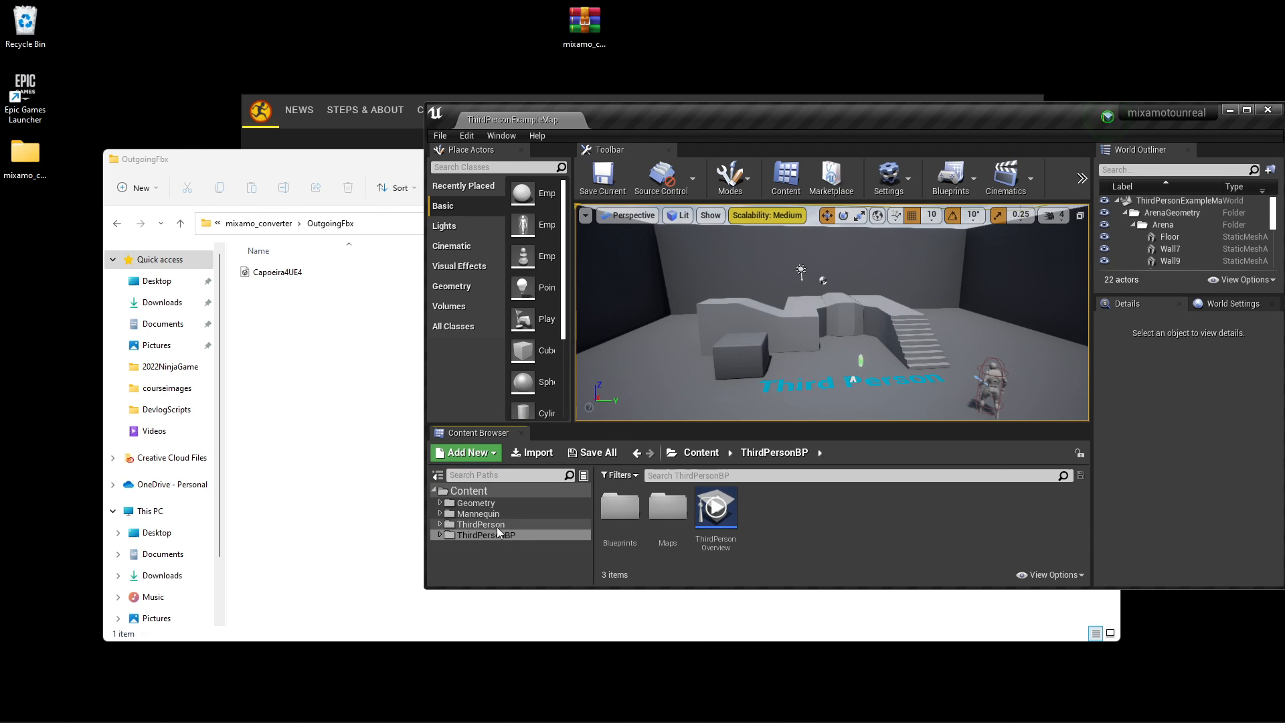
Open Mannequin > Animations in the Content Browser and bring Capoeira4UE4 in.
click(479, 513)
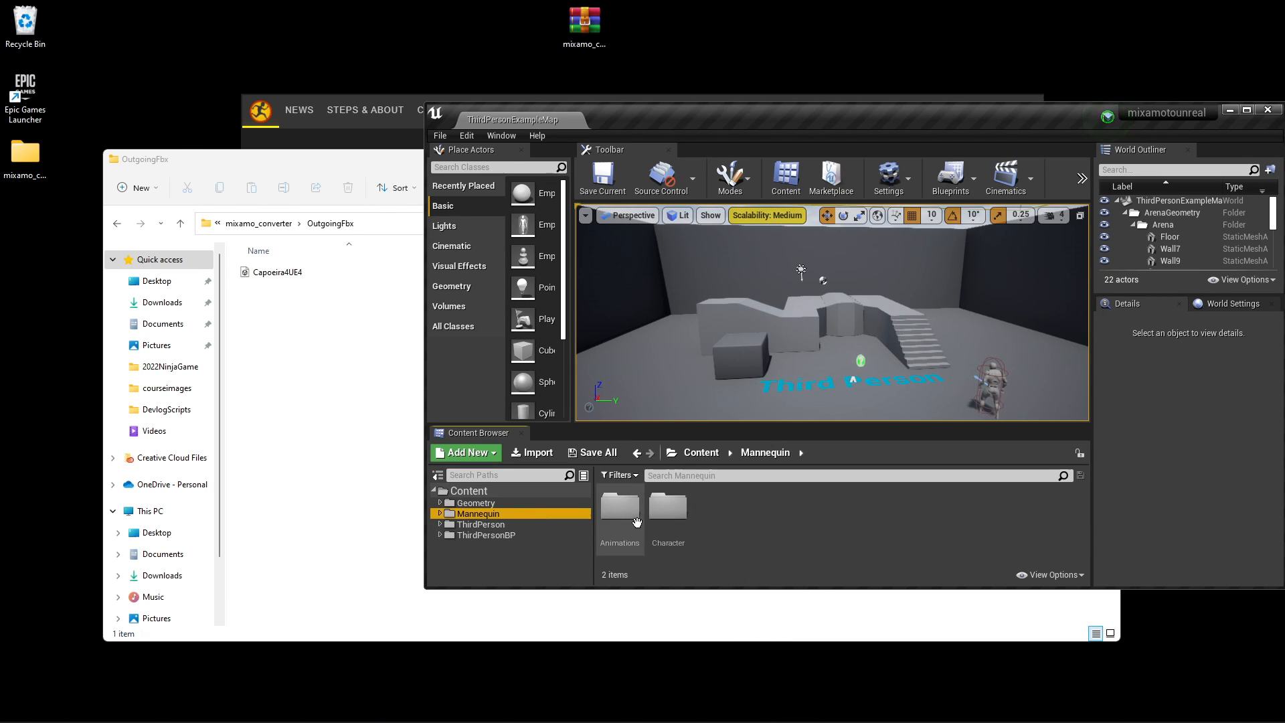
click(277, 271)
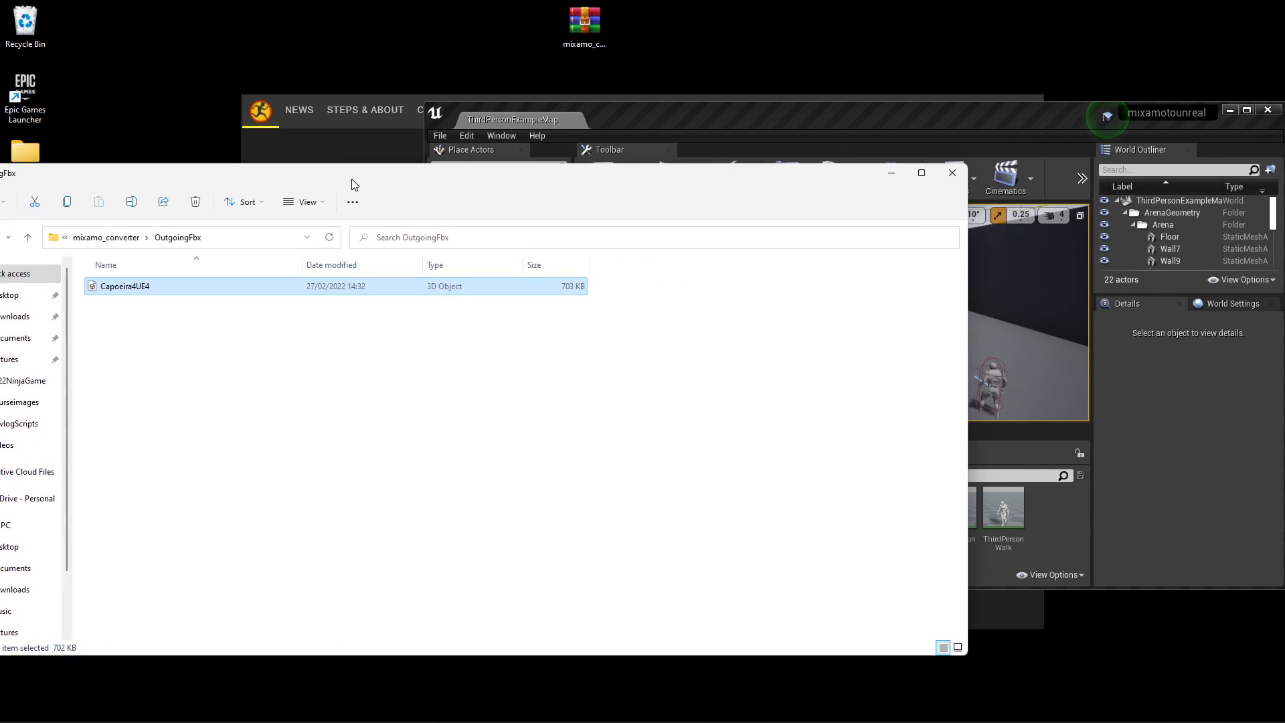
mouse_move(1053, 526)
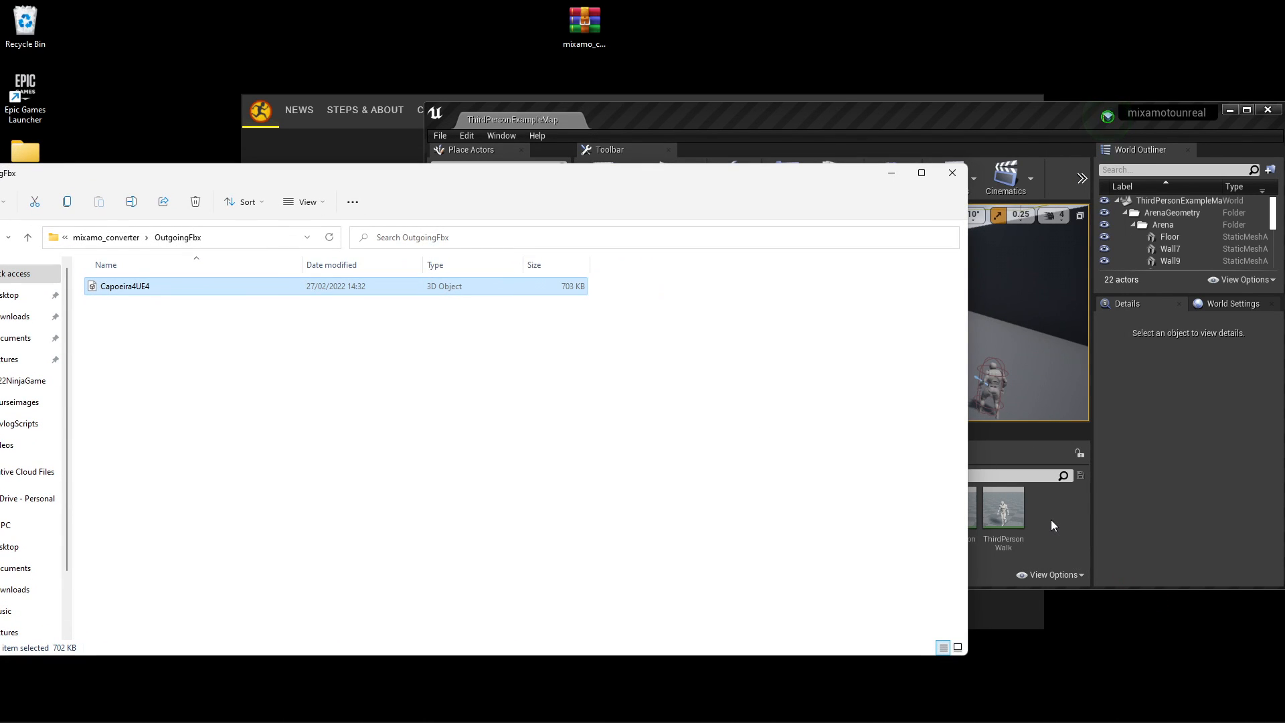
double_click(125, 286)
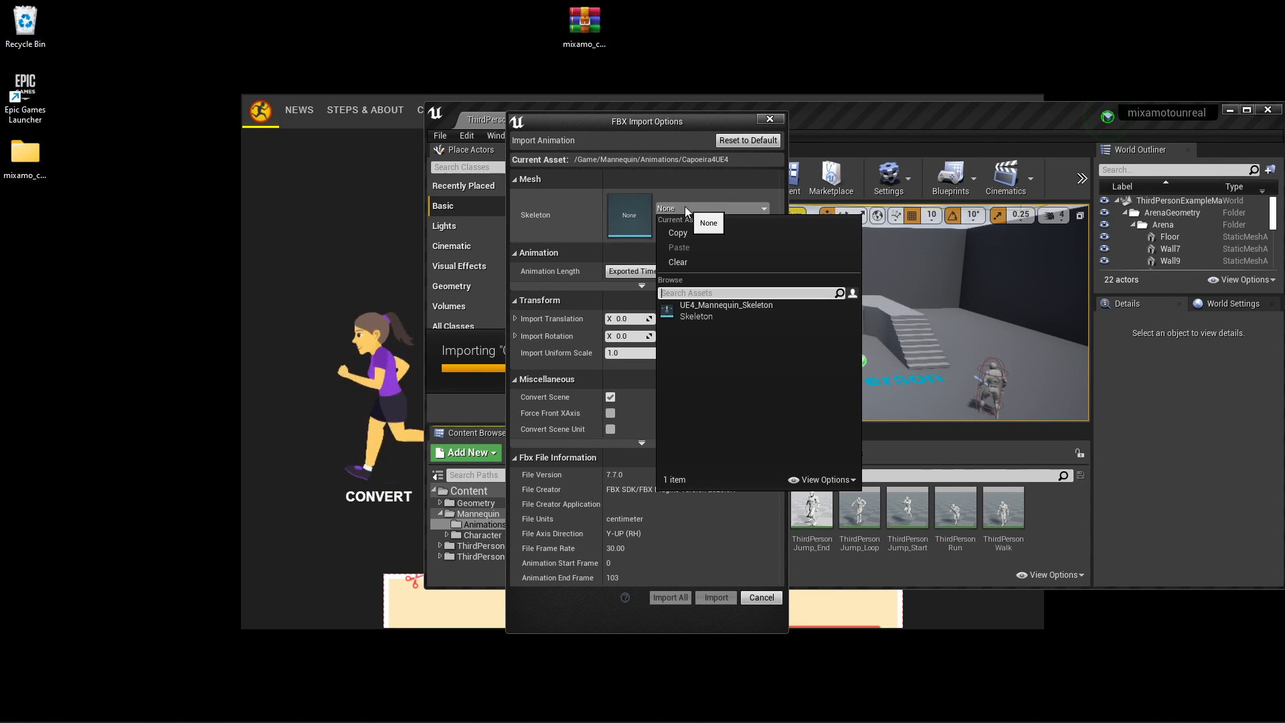
Import Capoeira4UE4 using the UE4_Mannequin_Skeleton as its skeleton.
click(724, 310)
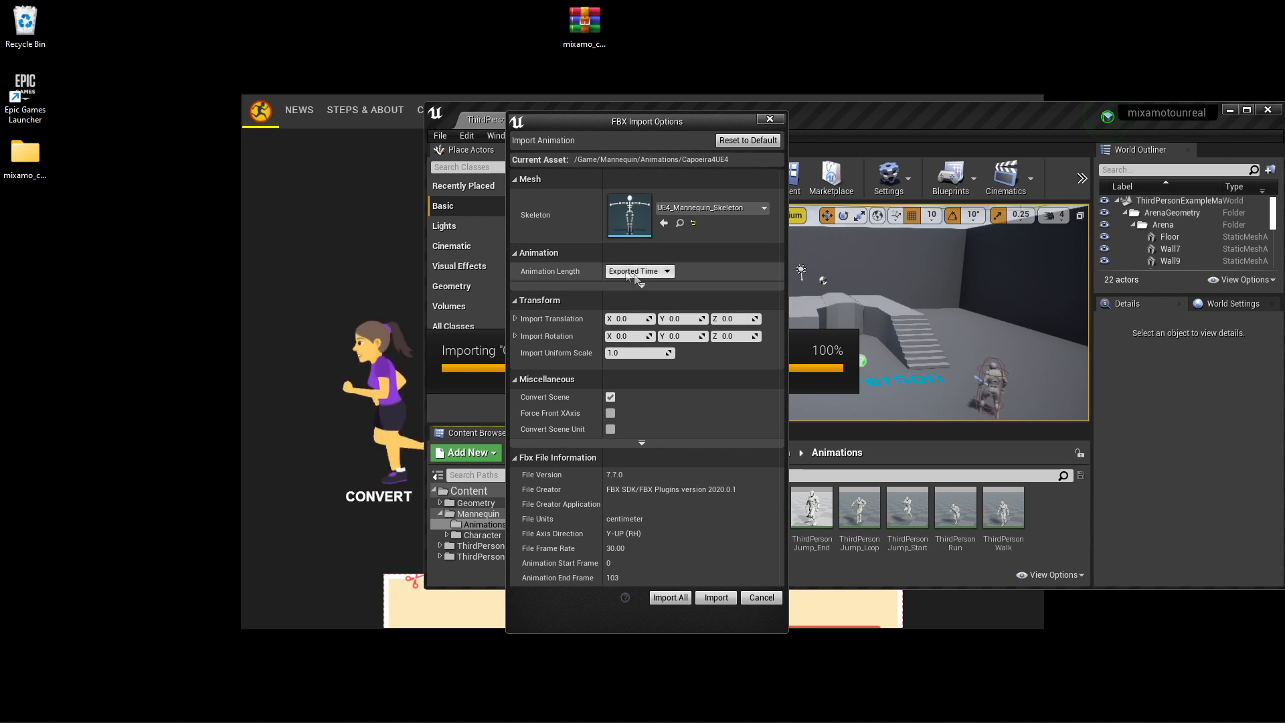
mouse_move(642, 285)
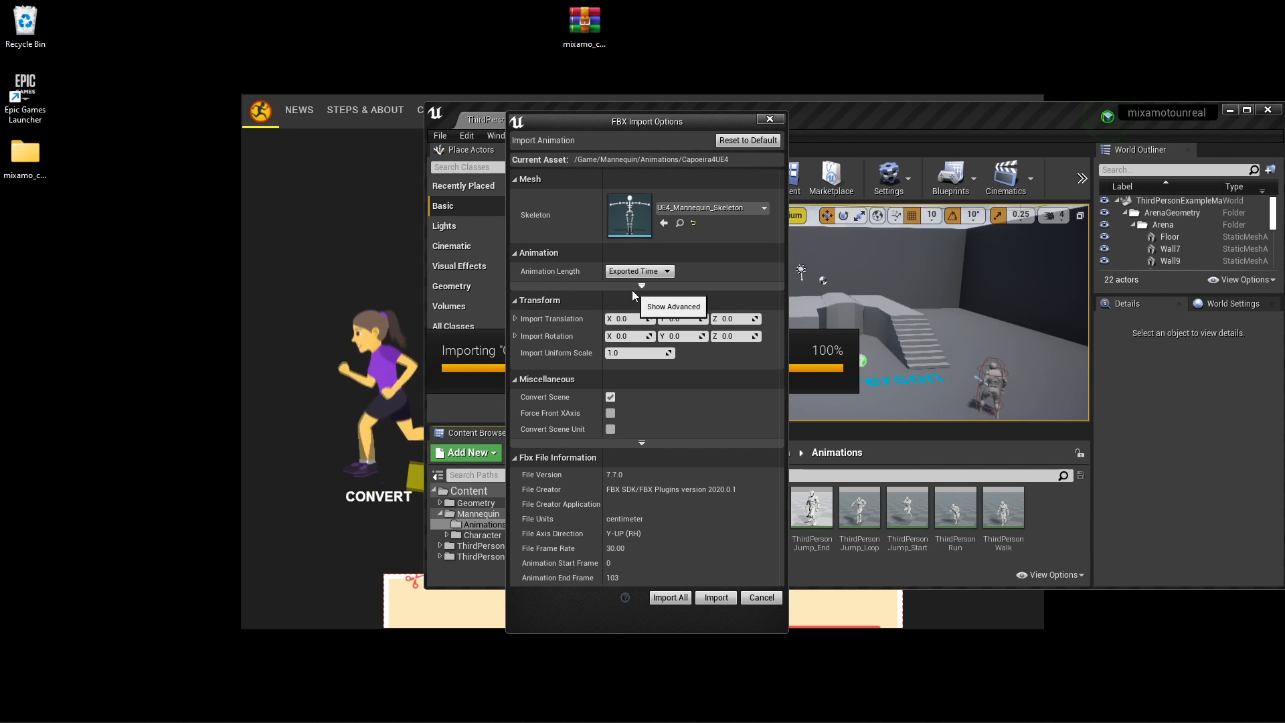
click(642, 286)
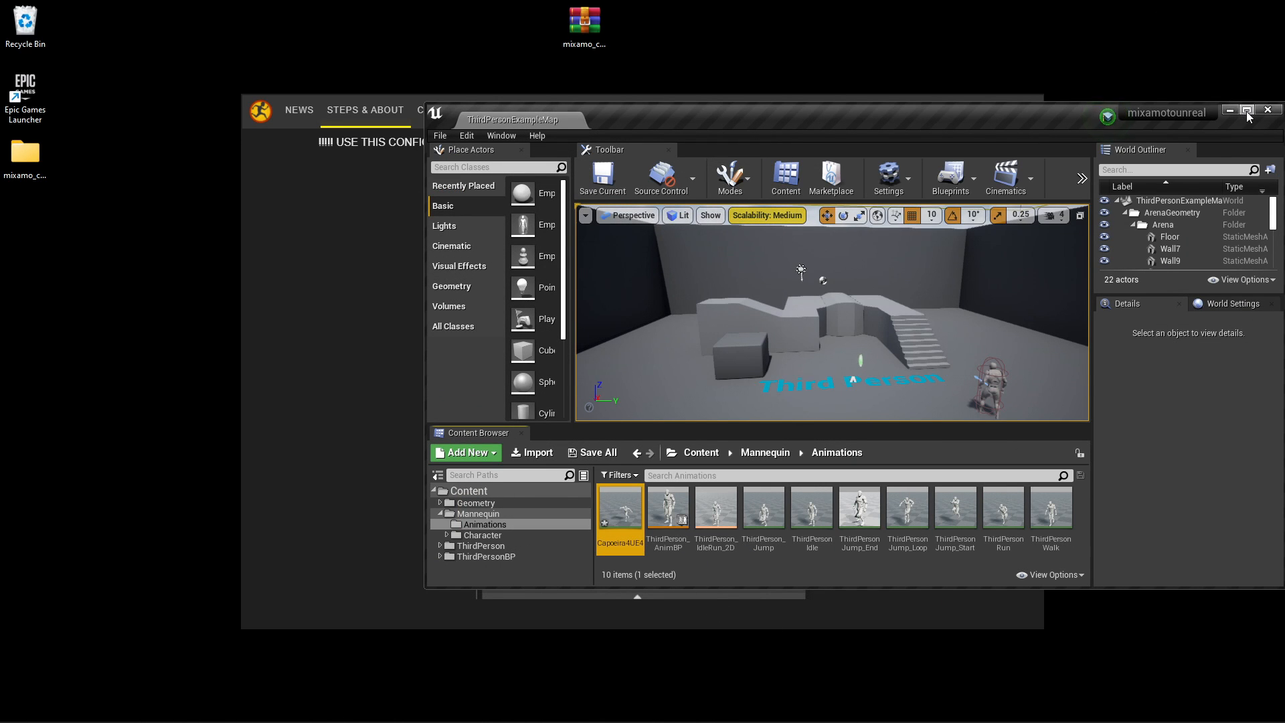
Maximize the editor and open Capoeira4UE4 to preview its motion on the mannequin.
click(1246, 110)
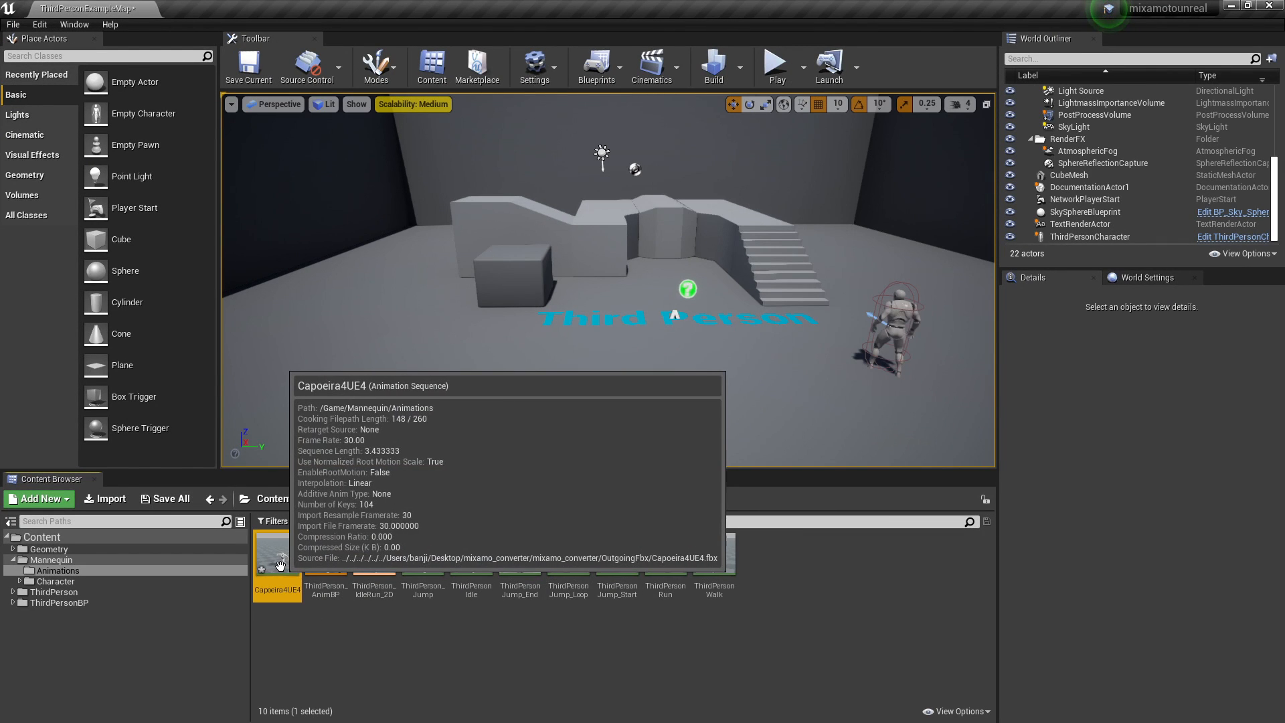
double_click(276, 558)
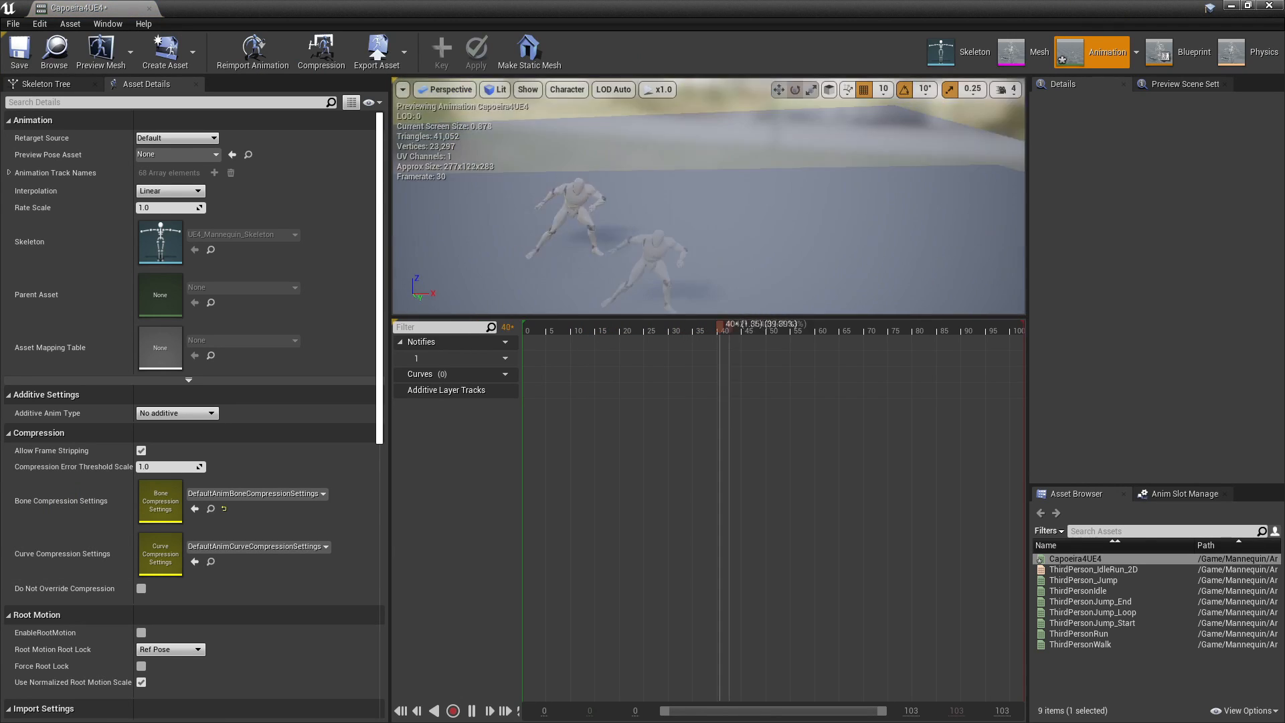
click(471, 711)
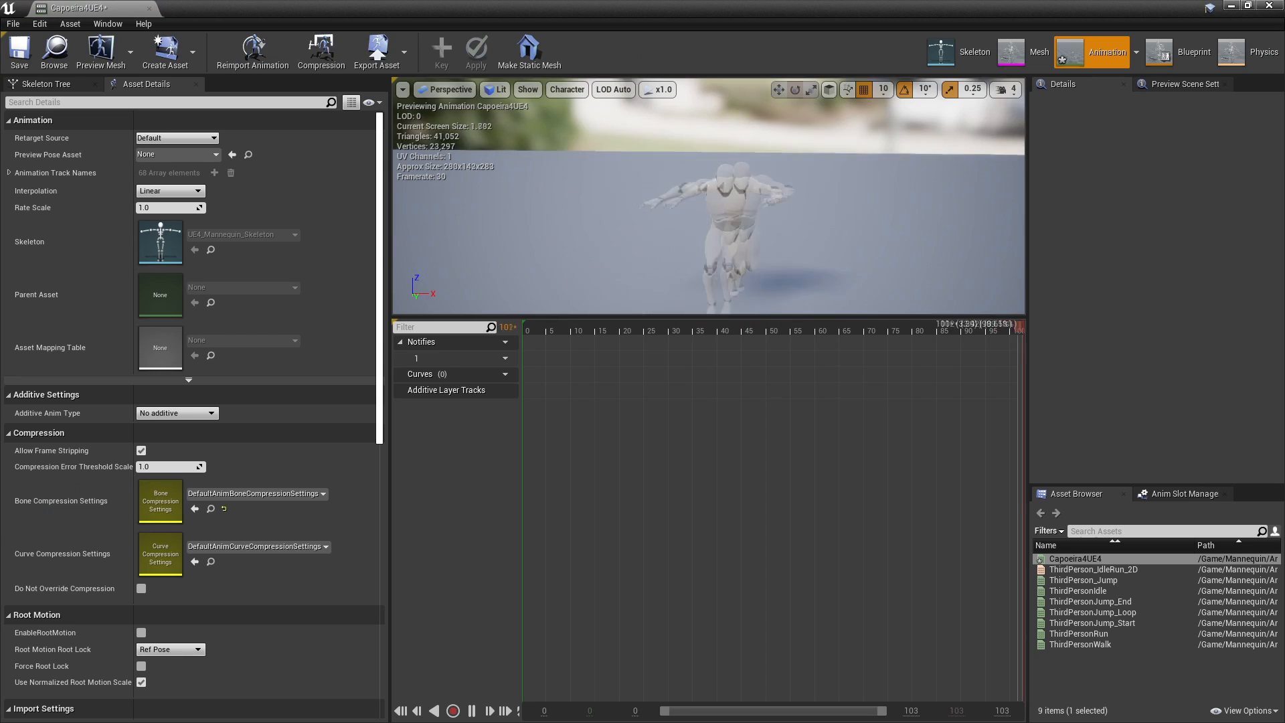